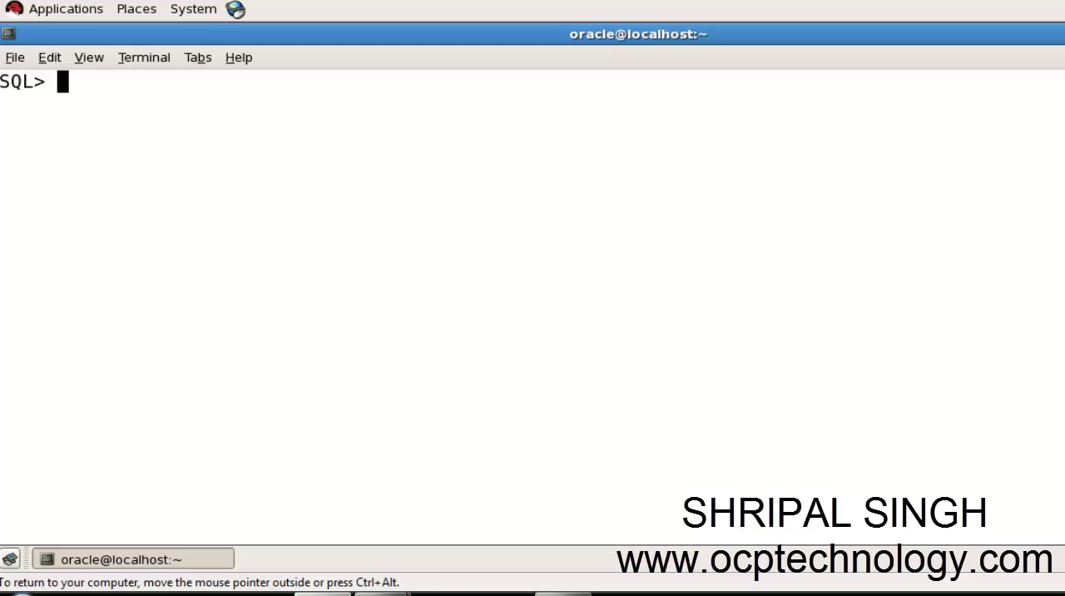
{"action": "mouse_move", "coordinate": [723, 171]}
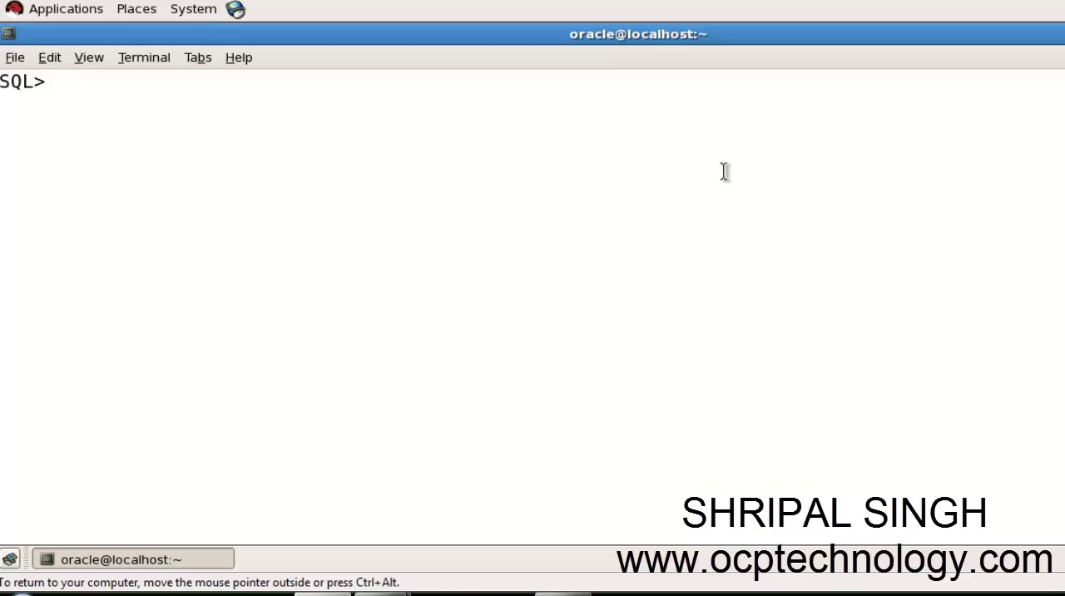
Write begin and dbms_output.put_line('Hello everyone') as the block's body
{"action": "type", "text": "begin"}
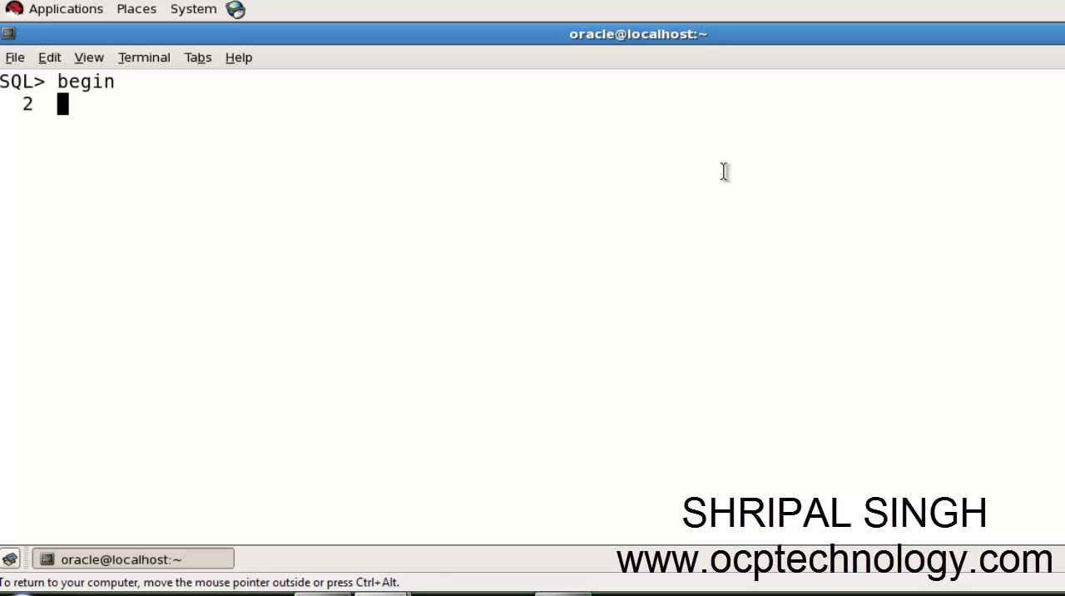
{"action": "type", "text": "db"}
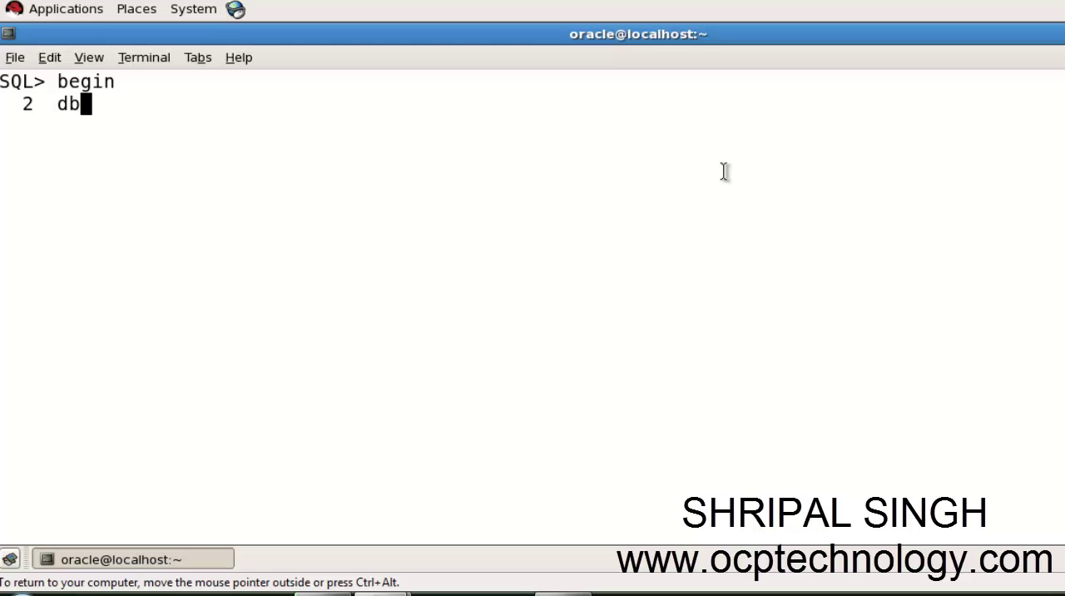
{"action": "type", "text": "ms_o"}
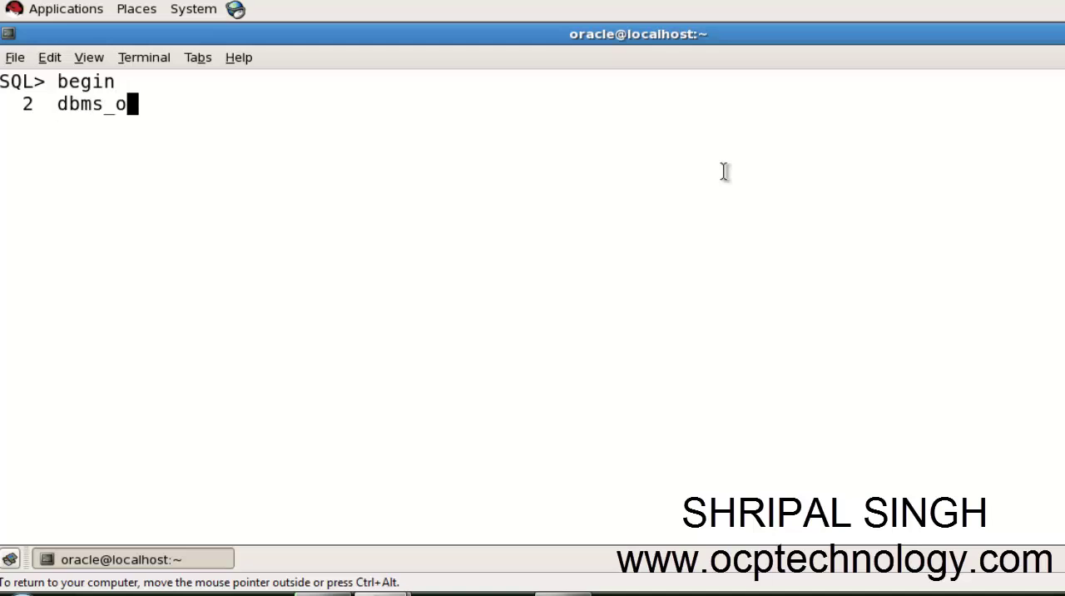
{"action": "type", "text": "utput.p"}
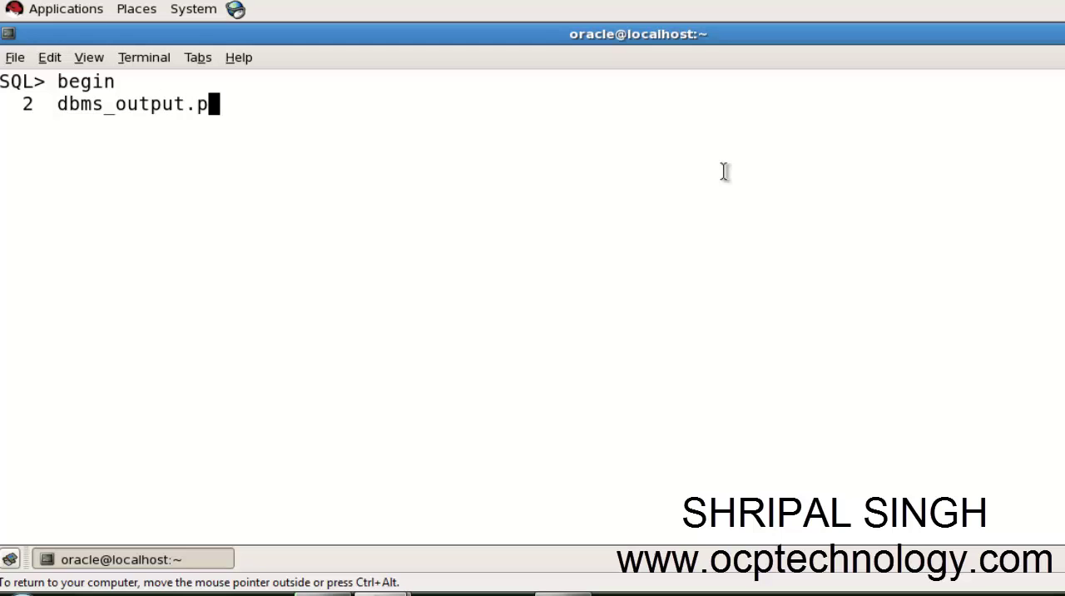
{"action": "type", "text": "ut_"}
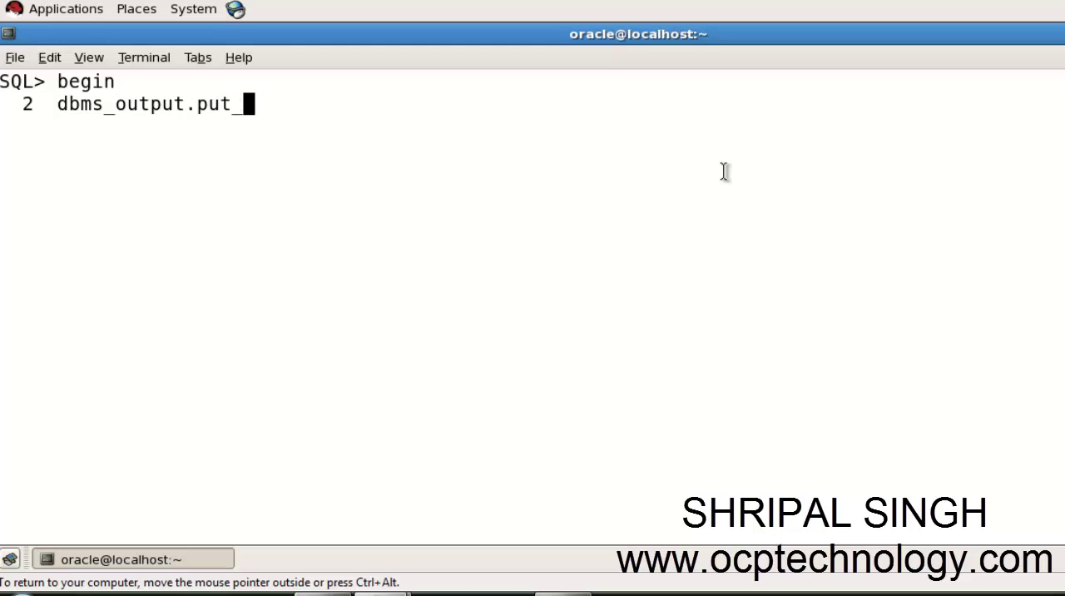
{"action": "type", "text": "line"}
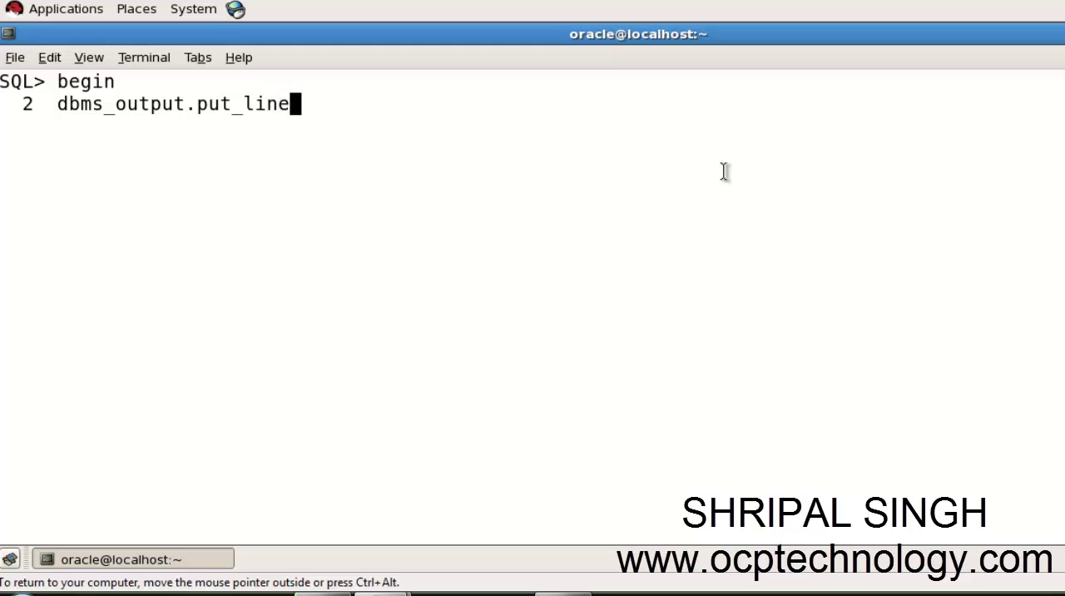
{"action": "type", "text": "("}
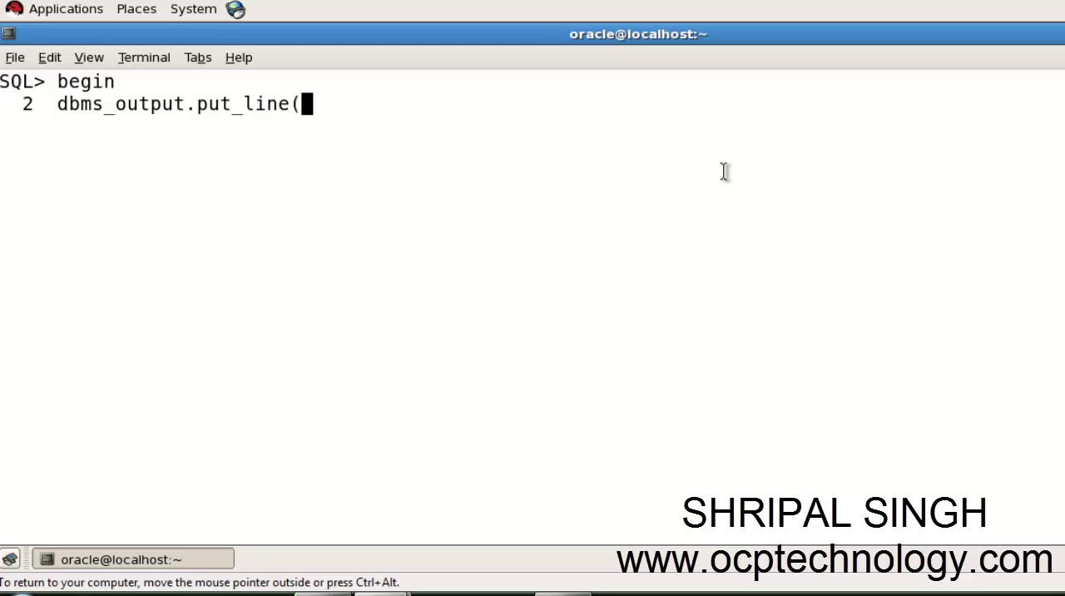
{"action": "type", "text": "'"}
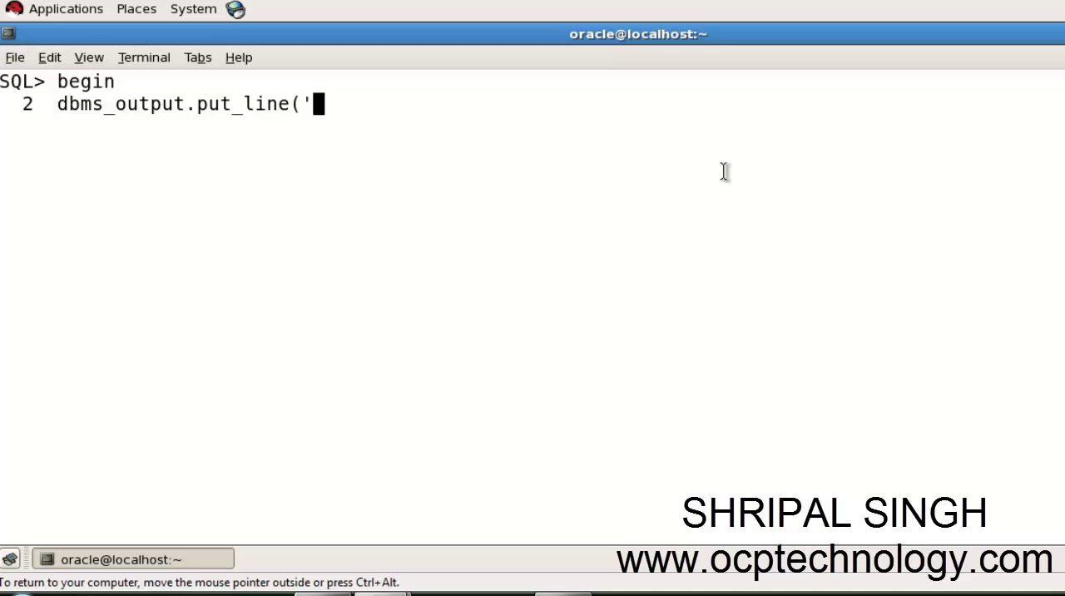
{"action": "type", "text": "H"}
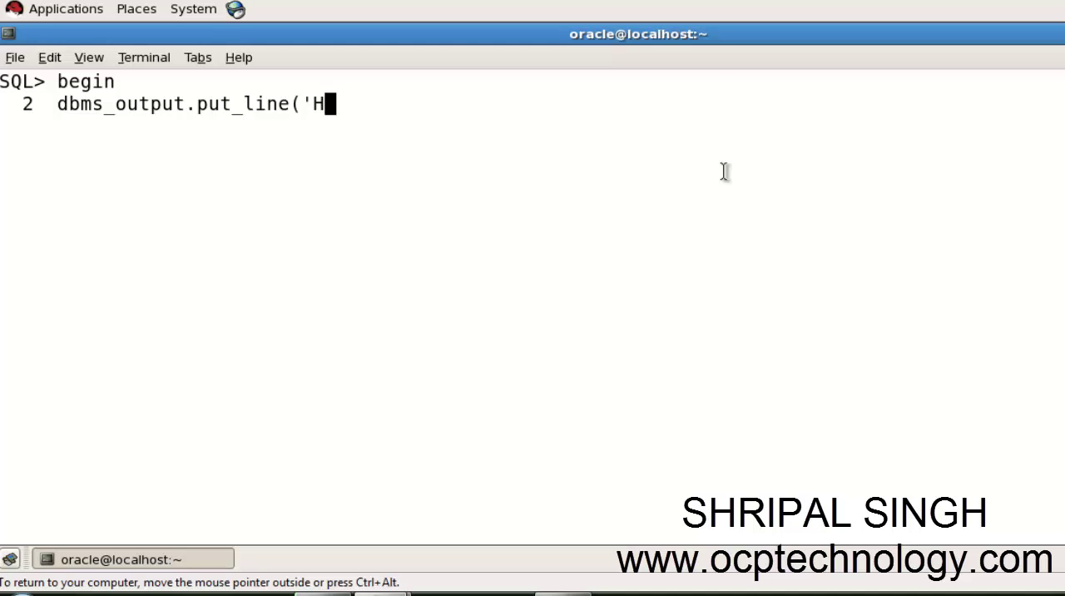
{"action": "type", "text": "ello everyone"}
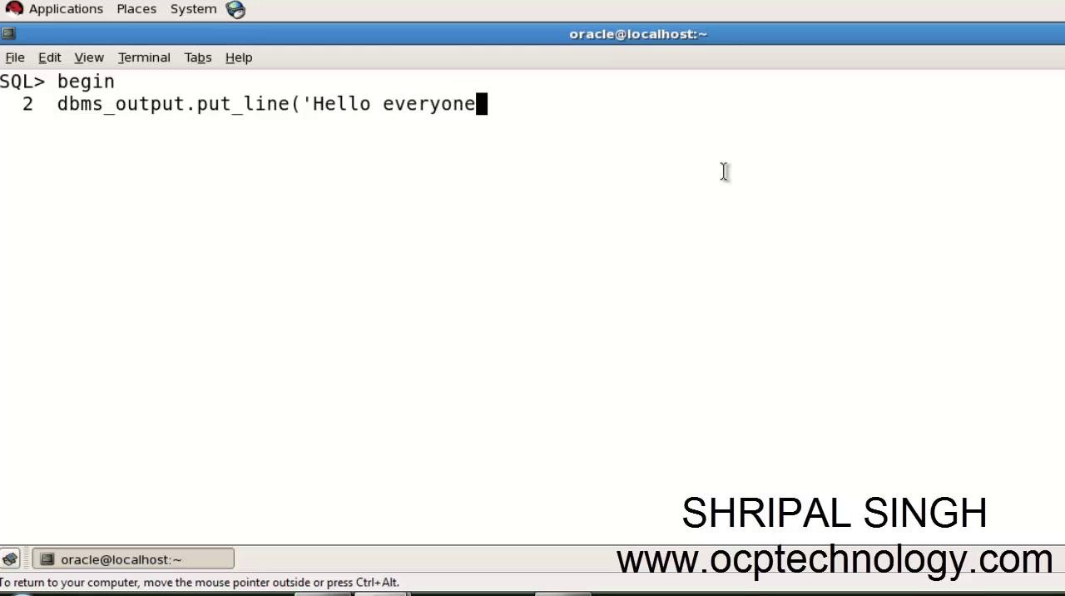
{"action": "type", "text": "'"}
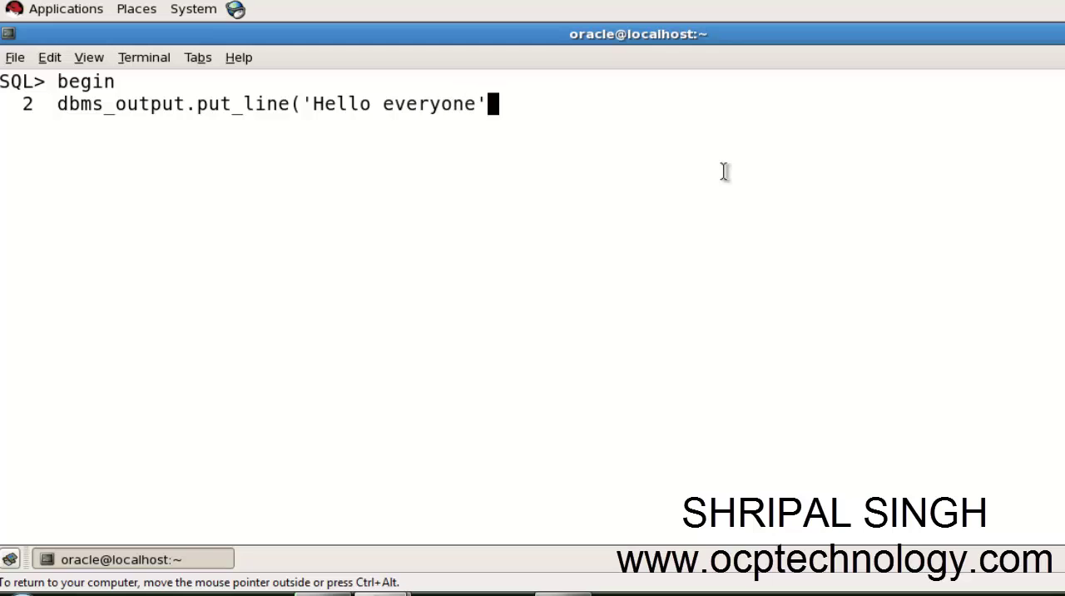
{"action": "type", "text": ");"}
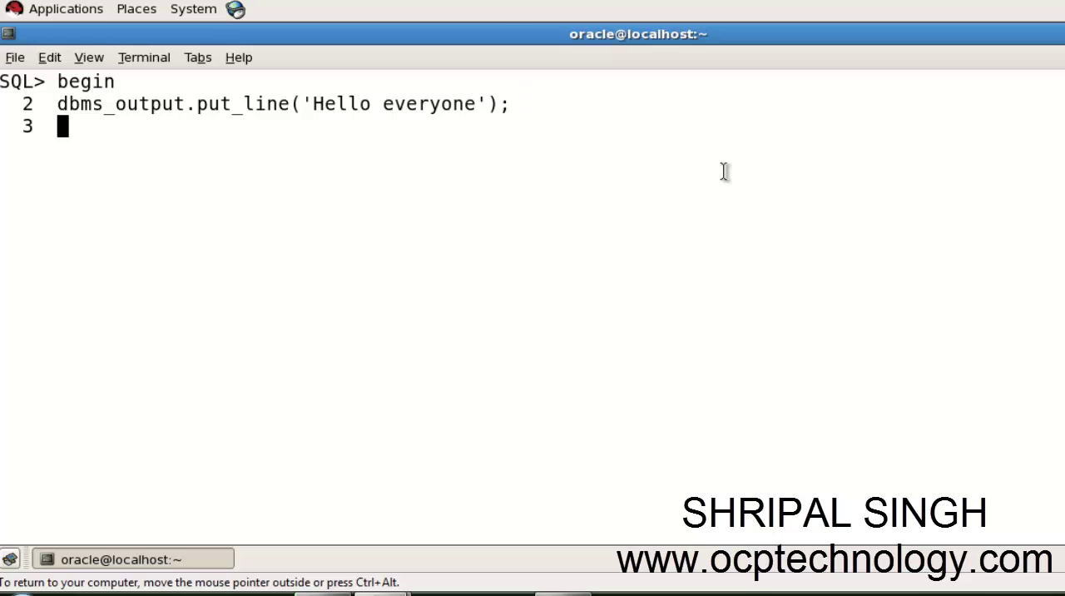
Close the block with end; and a terminating slash
{"action": "type", "text": "e"}
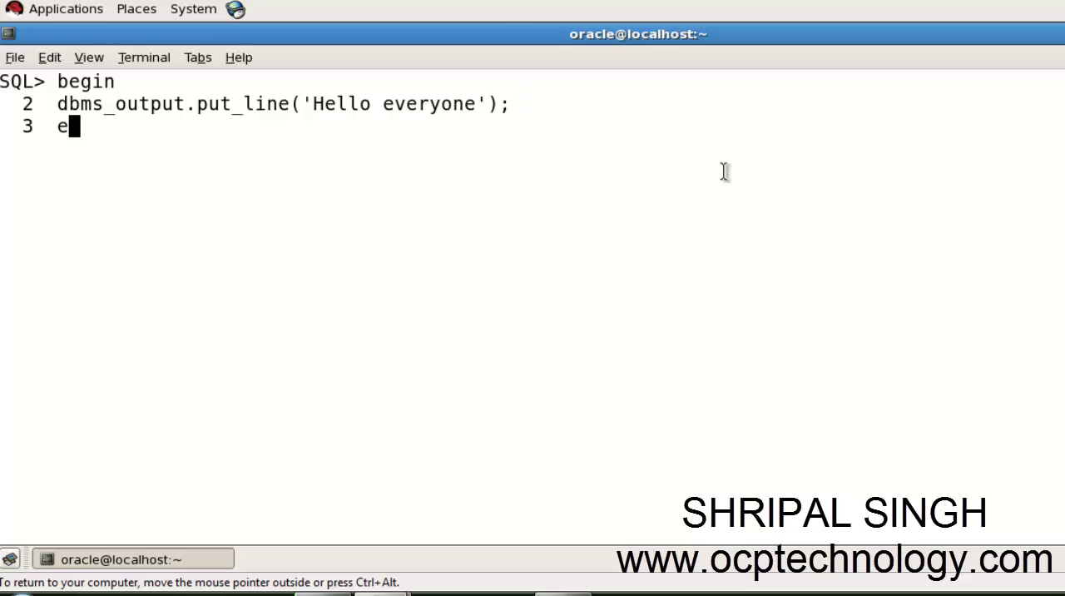
{"action": "type", "text": "nd"}
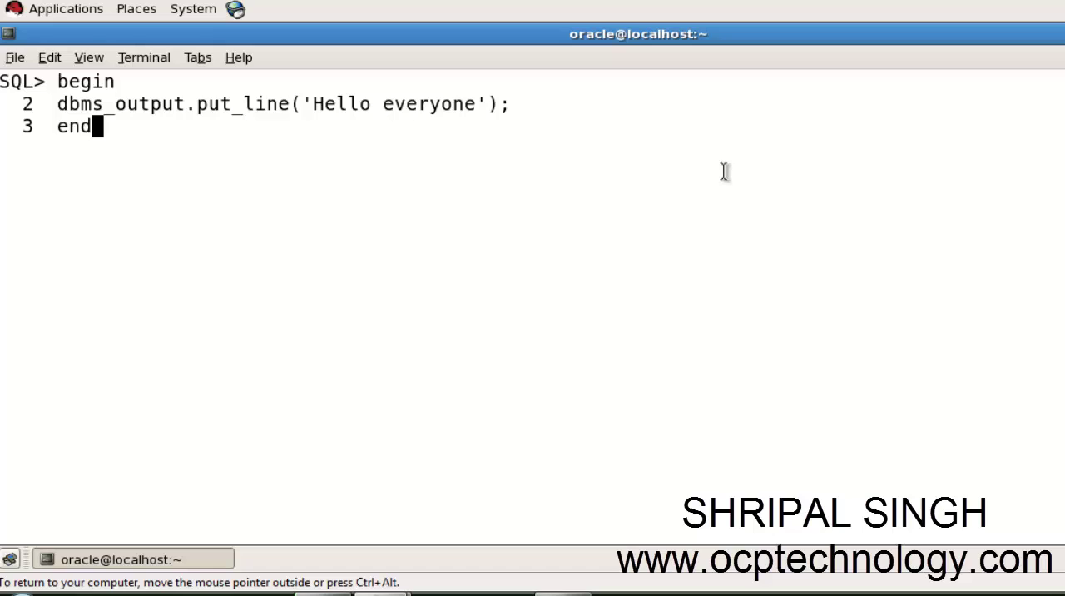
{"action": "type", "text": ";"}
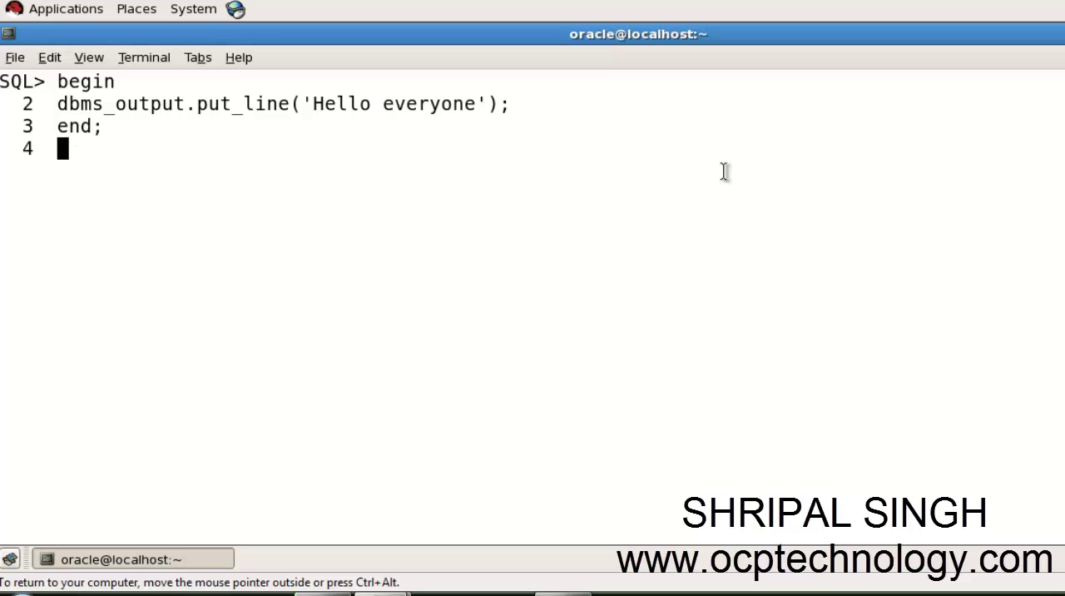
{"action": "type", "text": "/"}
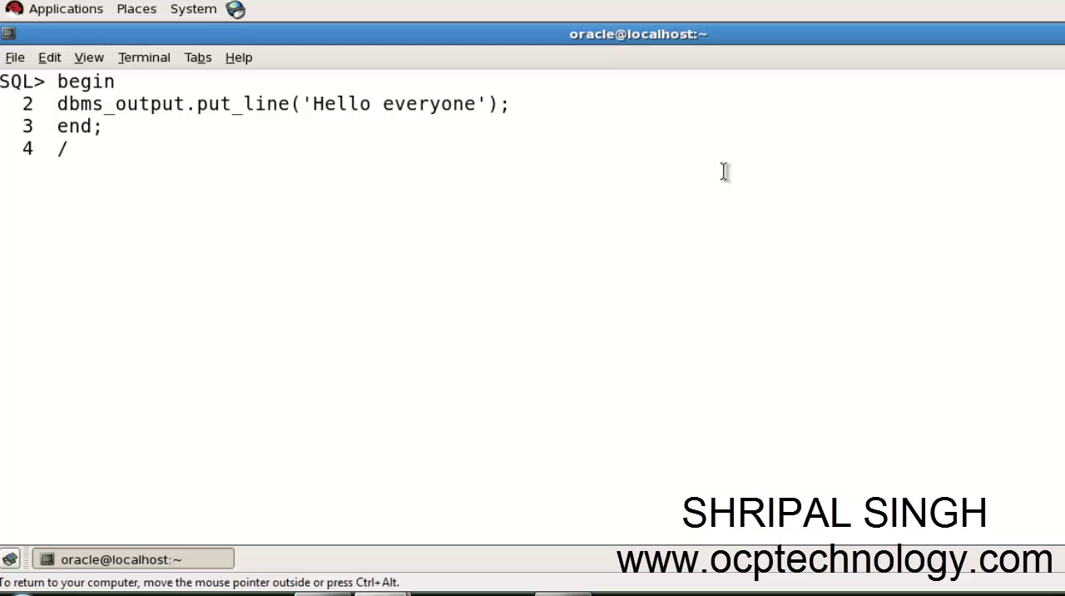
Execute the hello block, which completes successfully without printing the greeting
{"action": "key", "text": "Return"}
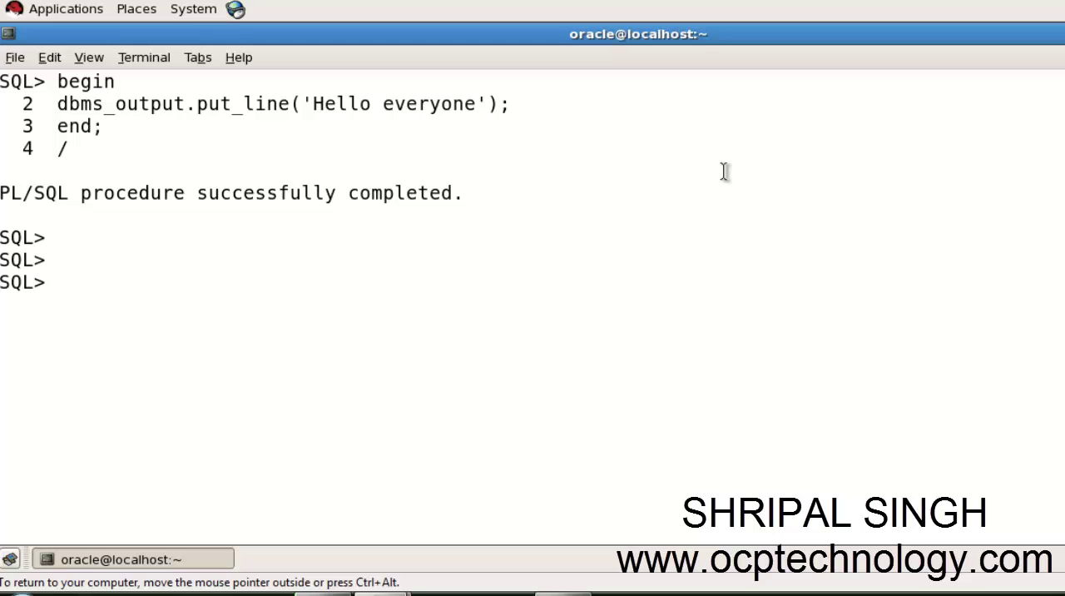
Turn serveroutput on, rerun the block to print 'Hello everyone', and clear the screen
{"action": "type", "text": "set serv"}
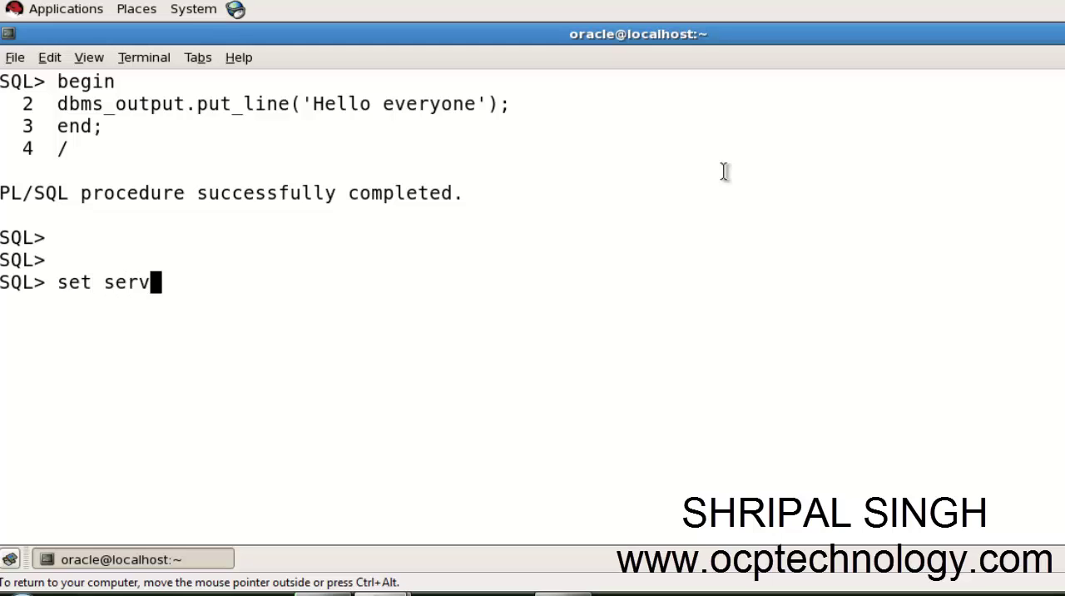
{"action": "type", "text": "eroutput on;"}
{"action": "type", "text": "/"}
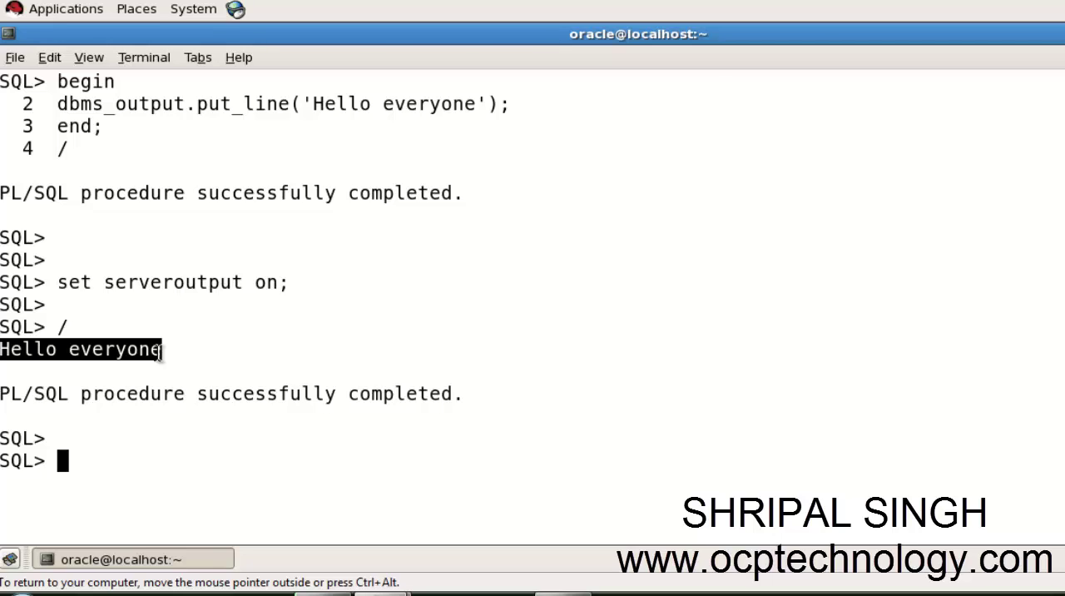
{"action": "type", "text": "cle s"}
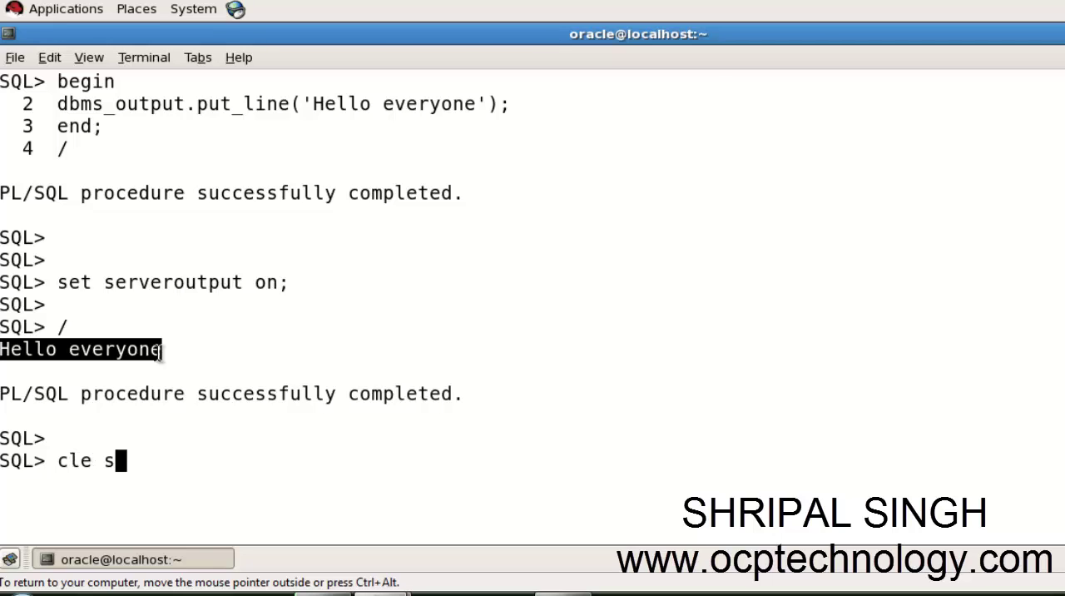
{"action": "key", "text": "Return"}
{"action": "type", "text": "declare"}
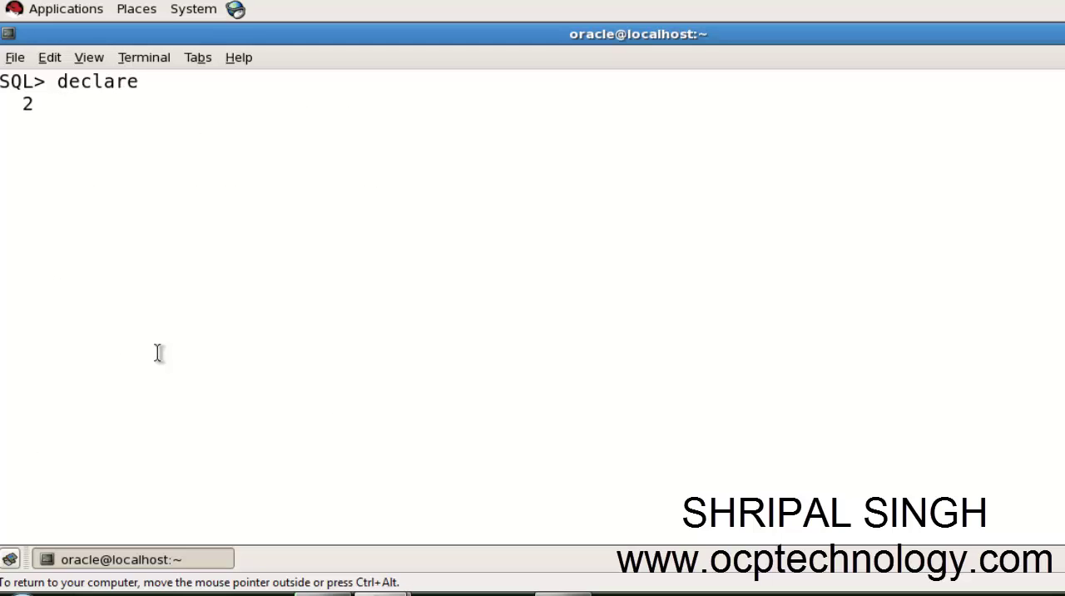
Declare name varchar2(30):='Hello'; and start the begin line
{"action": "type", "text": "name"}
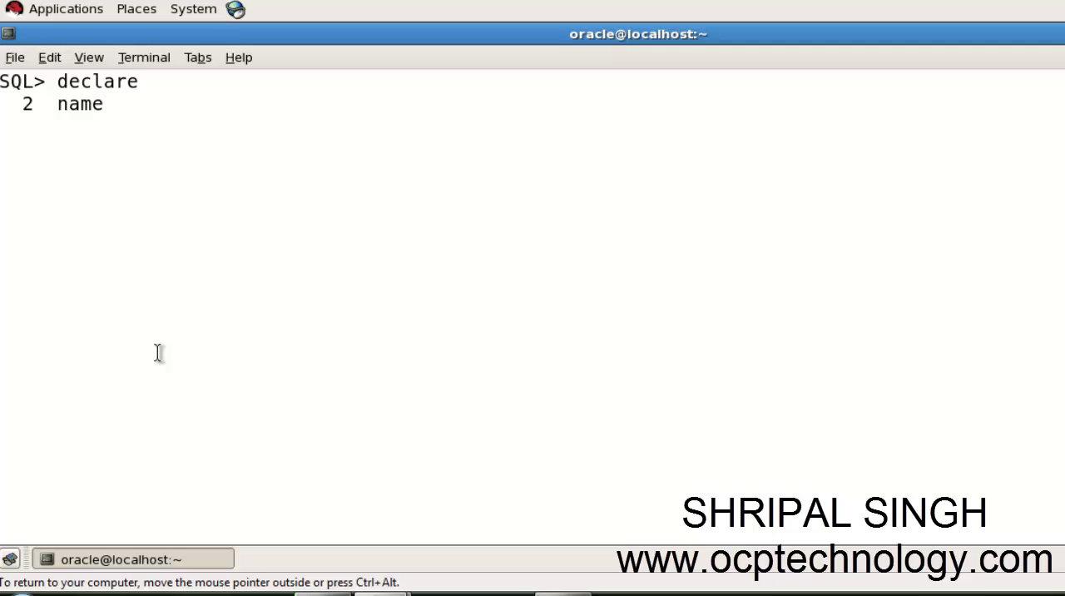
{"action": "type", "text": "\" \""}
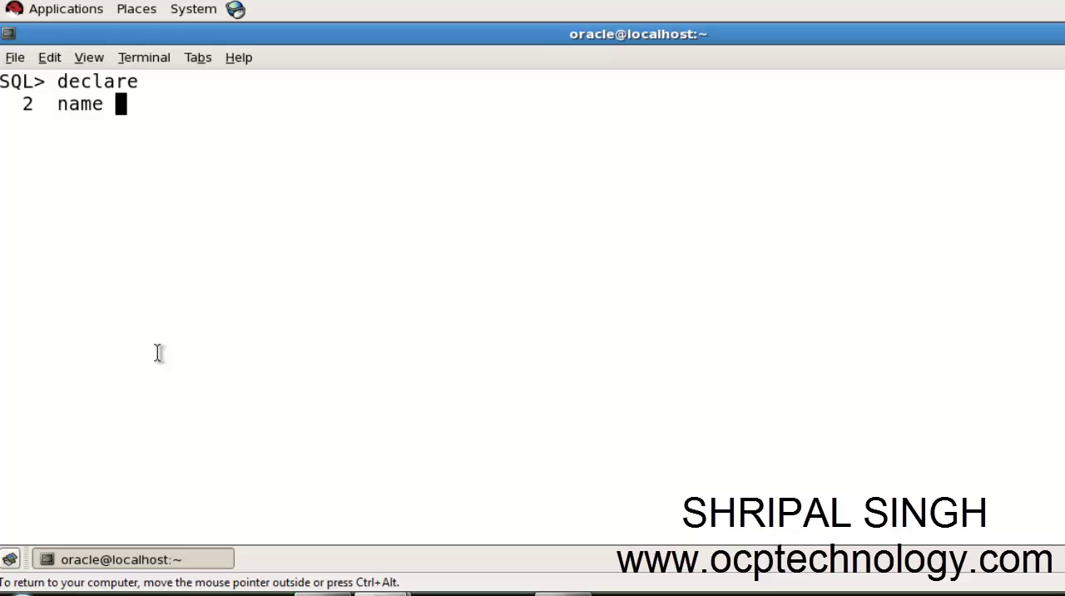
{"action": "type", "text": "var"}
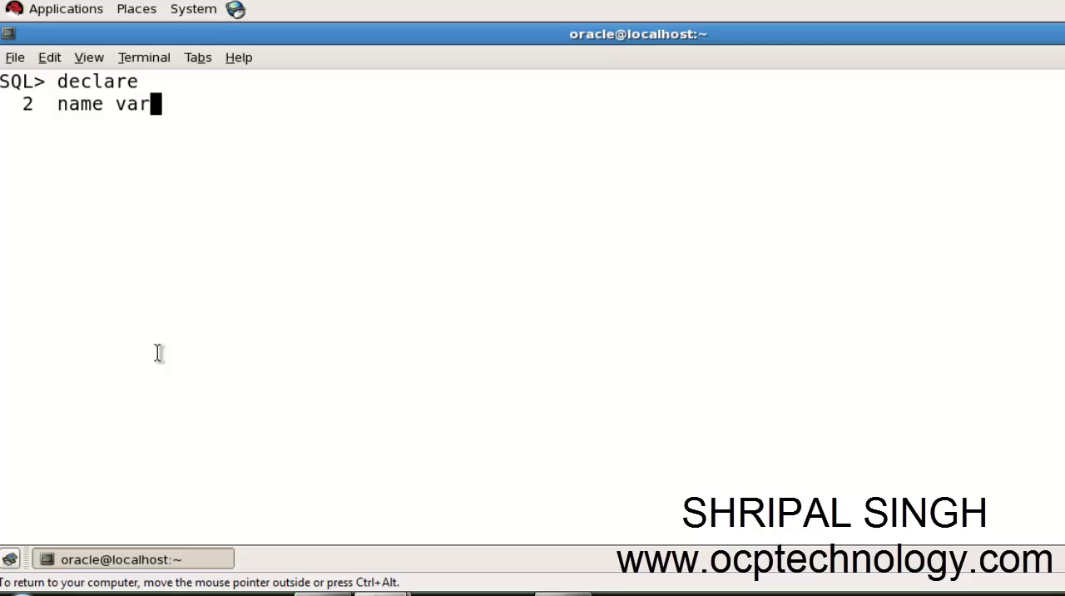
{"action": "type", "text": "char2"}
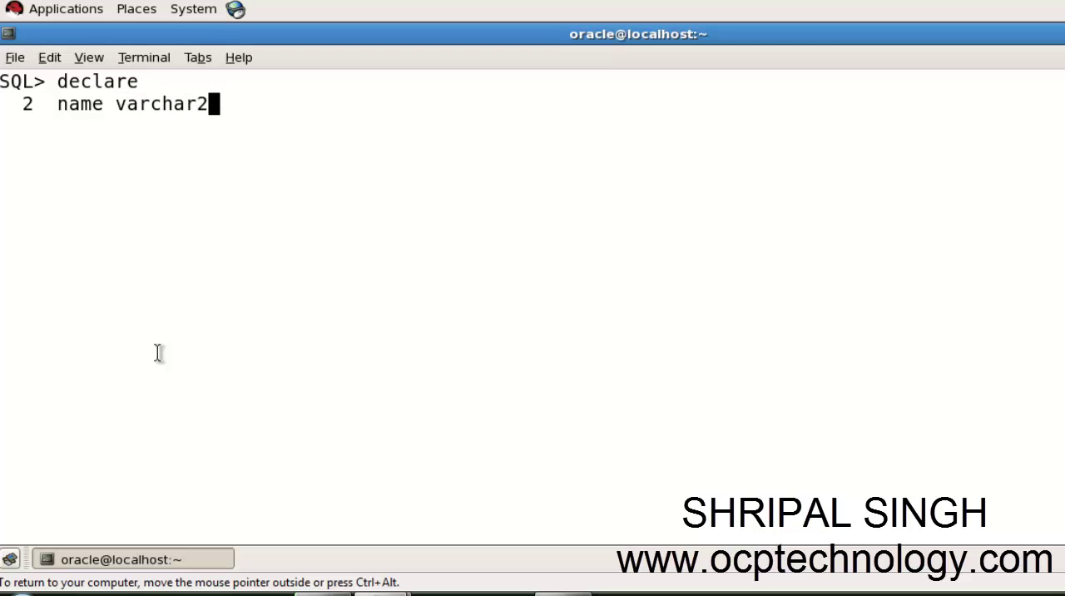
{"action": "type", "text": "(2"}
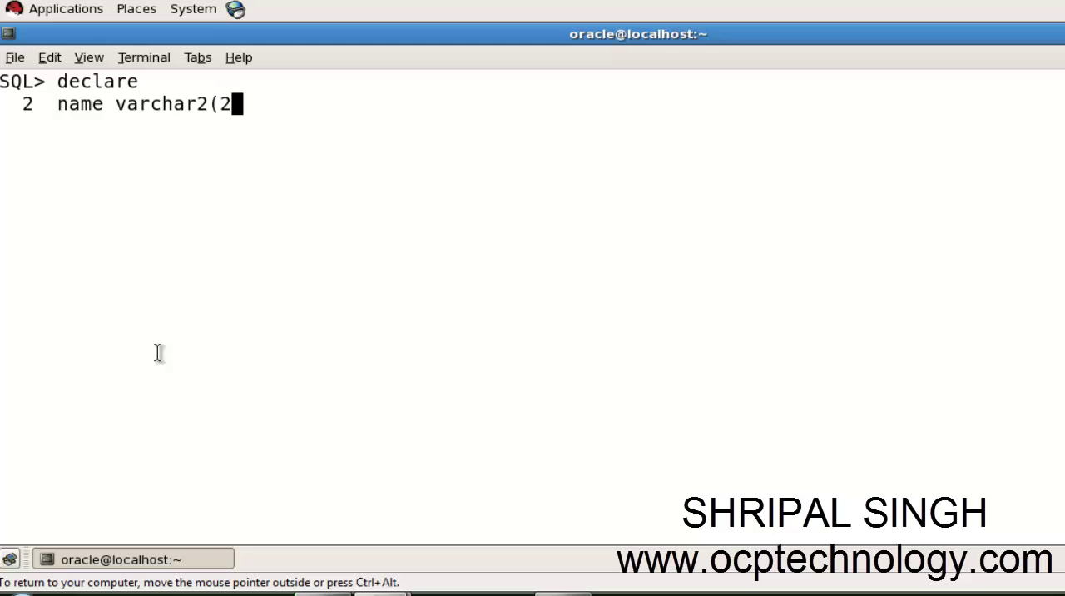
{"action": "type", "text": "0"}
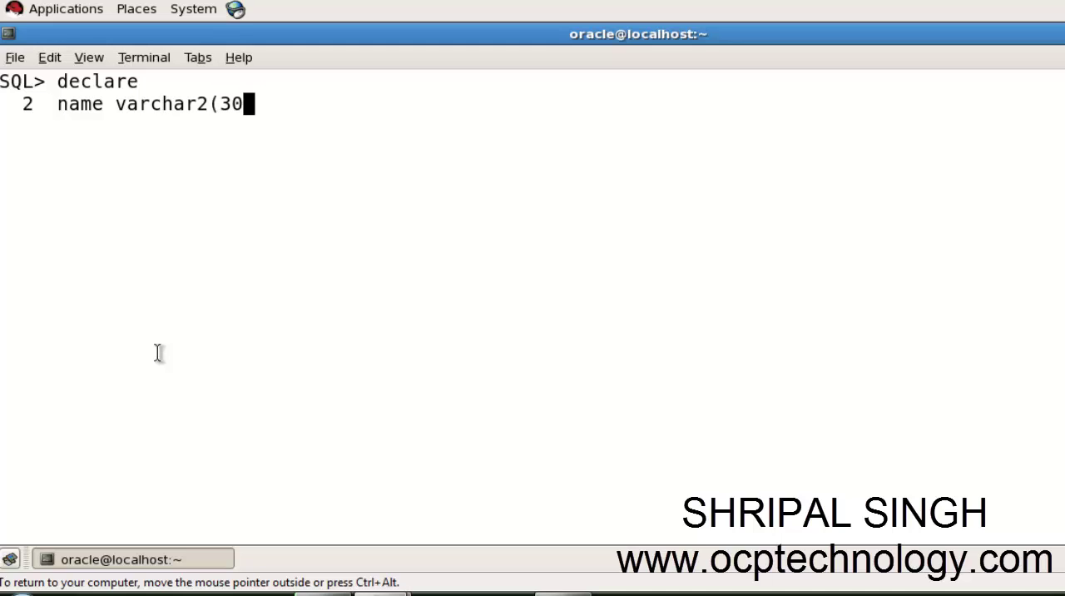
{"action": "type", "text": ")"}
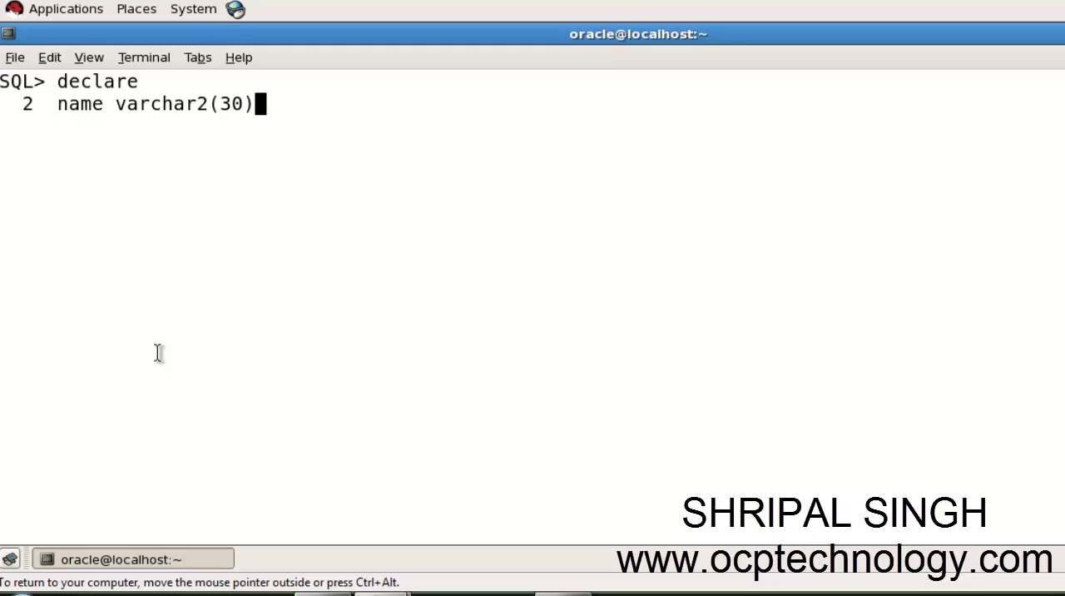
{"action": "type", "text": ":="}
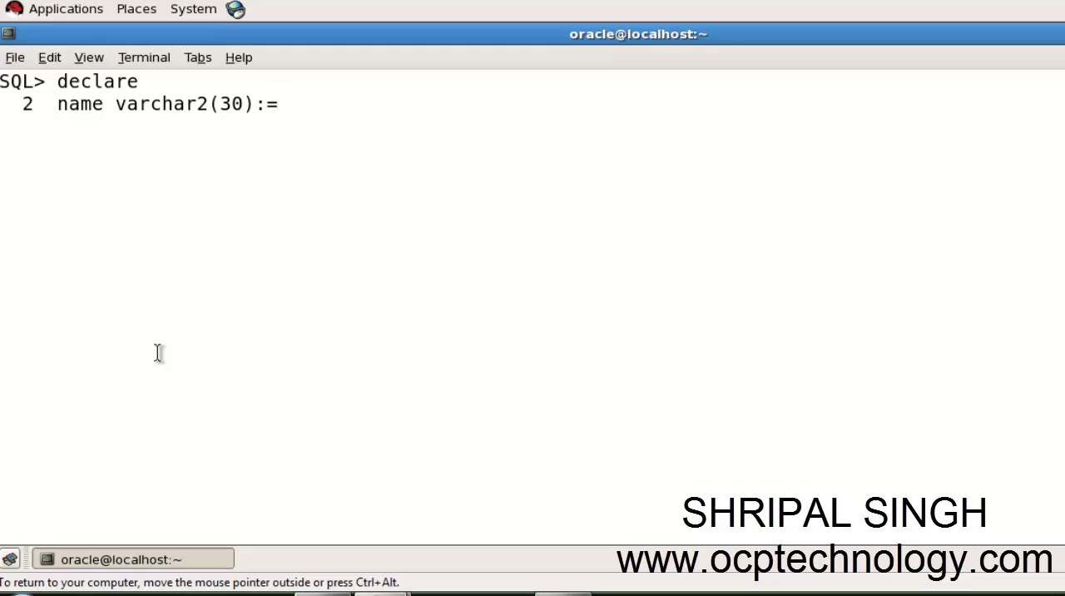
{"action": "type", "text": "'"}
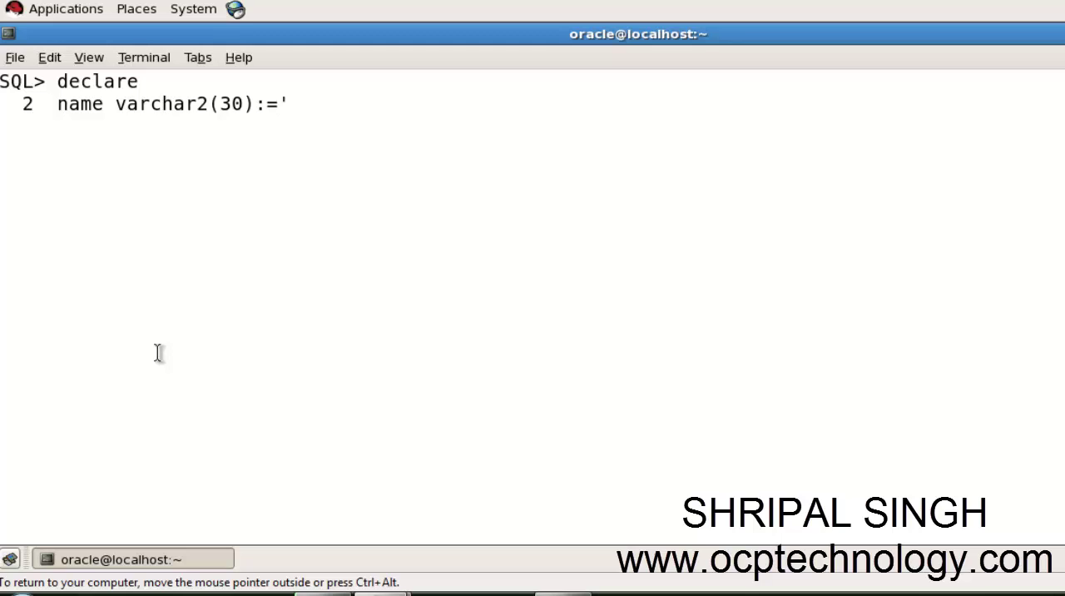
{"action": "type", "text": "Hello"}
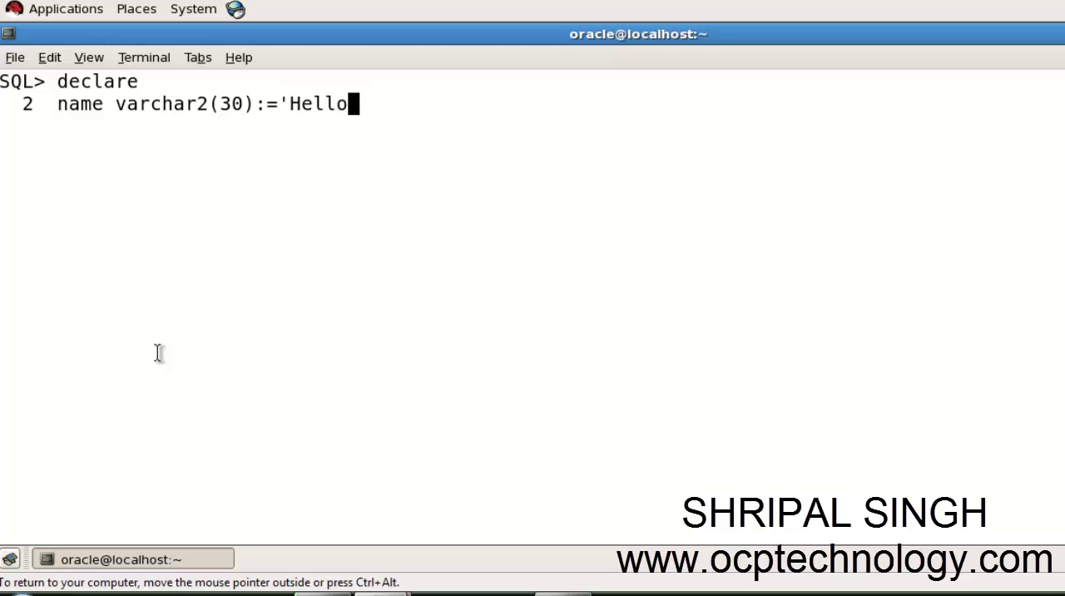
{"action": "type", "text": "'"}
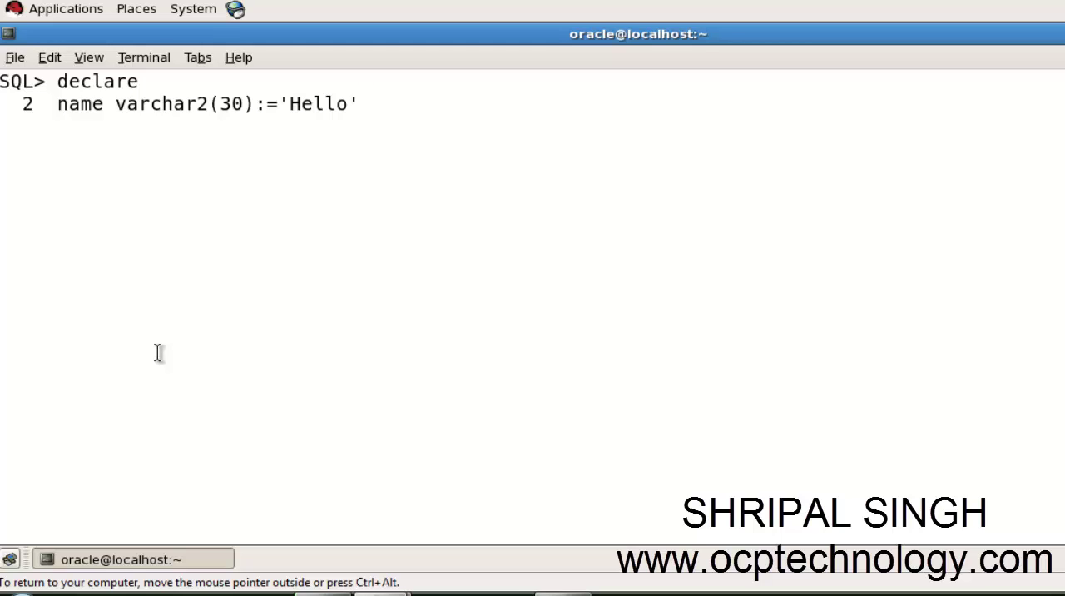
{"action": "type", "text": ";"}
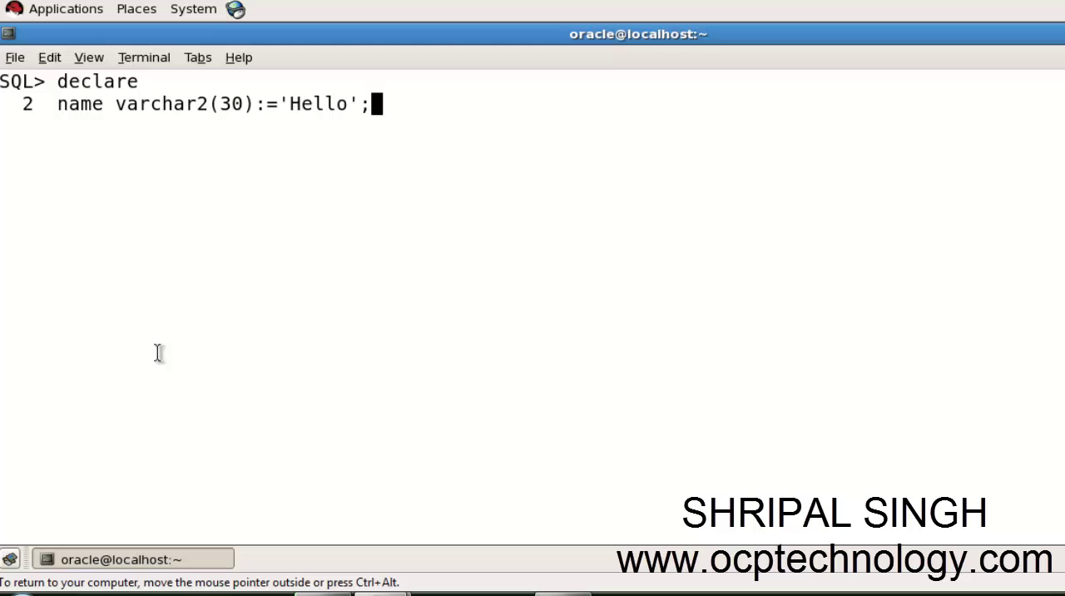
{"action": "type", "text": "beg"}
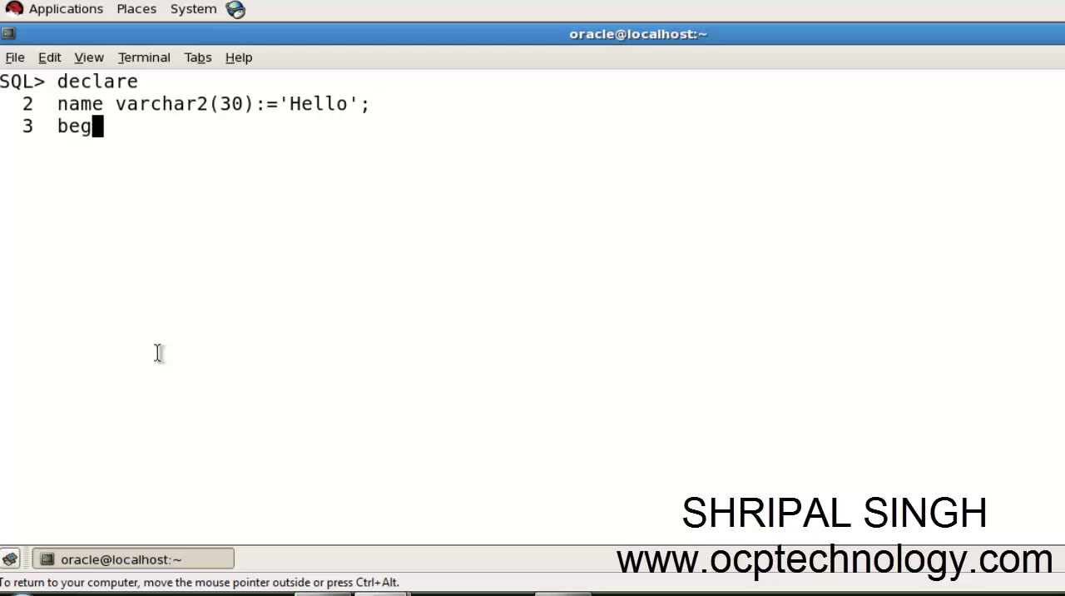
Add dbms_output.put_line(name); and end;, then run the block to print Hello
{"action": "type", "text": "in"}
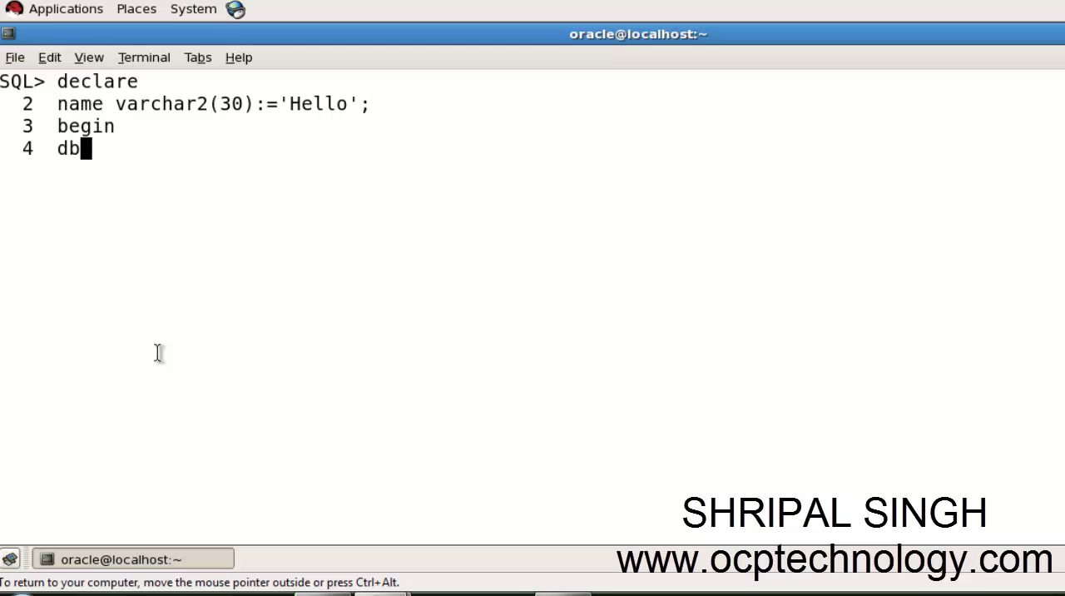
{"action": "type", "text": "ms_out"}
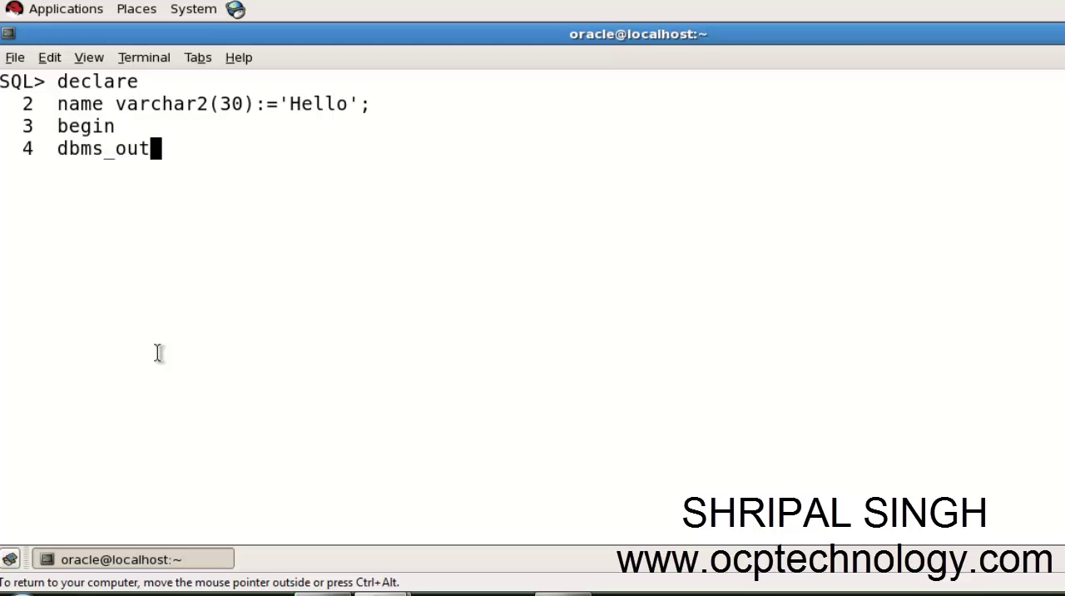
{"action": "type", "text": "put."}
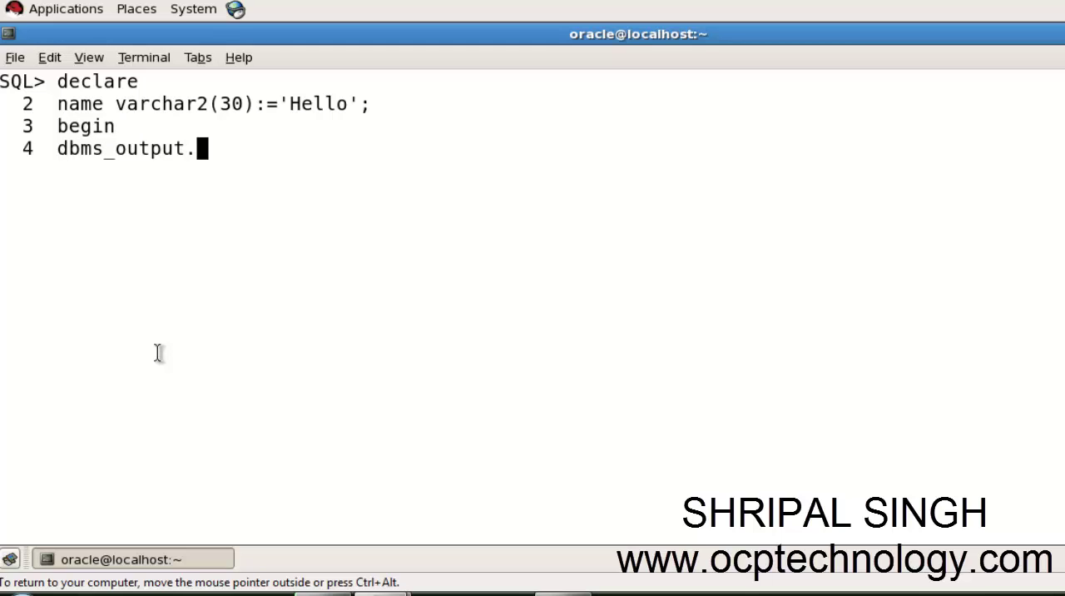
{"action": "type", "text": "put_line"}
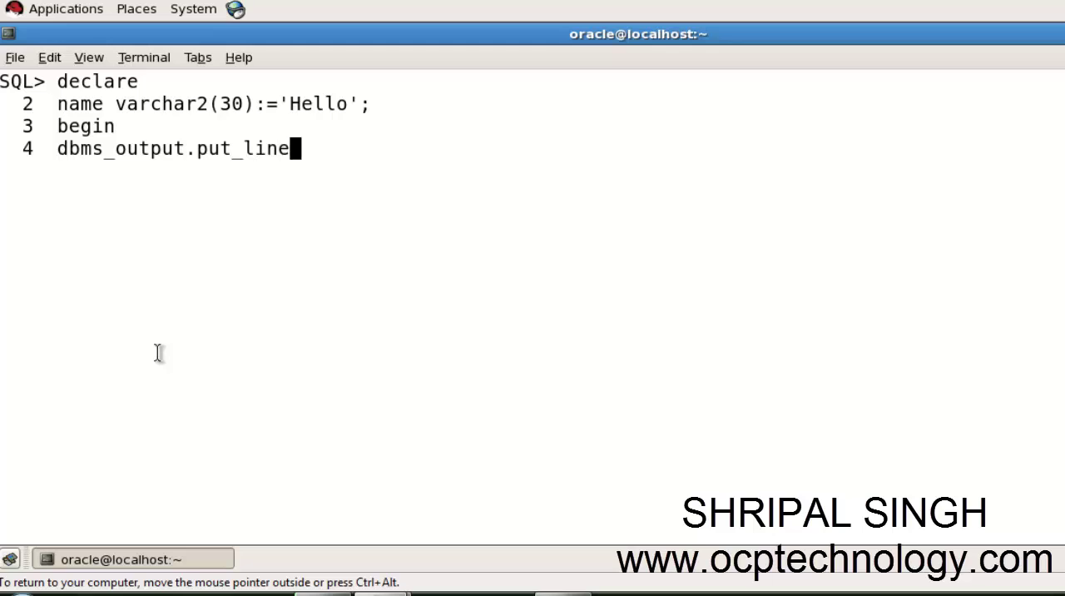
{"action": "type", "text": "(name"}
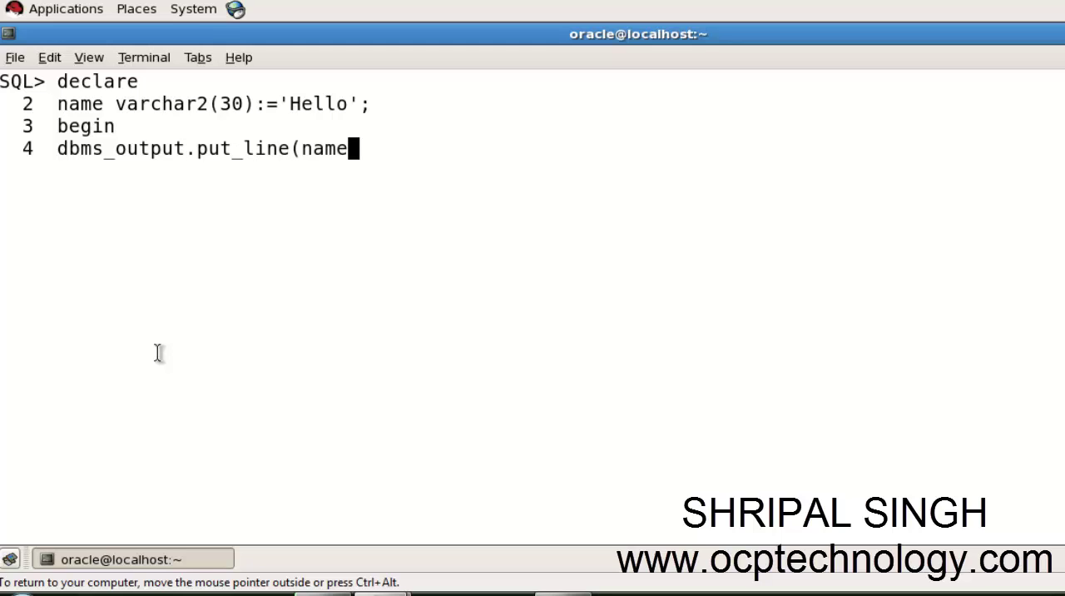
{"action": "type", "text": ");"}
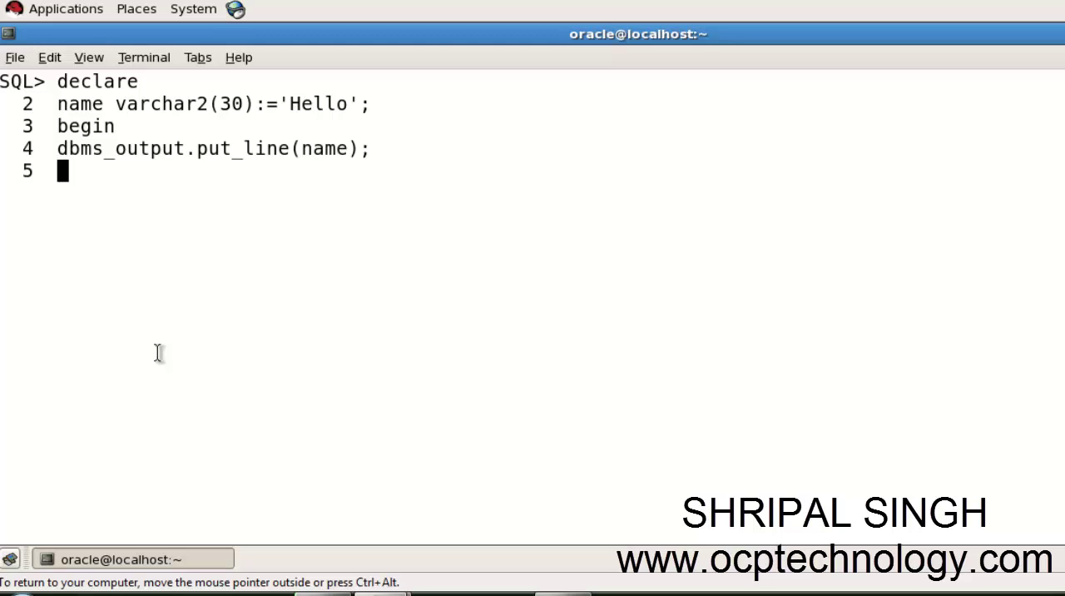
{"action": "type", "text": "end;"}
{"action": "type", "text": "/"}
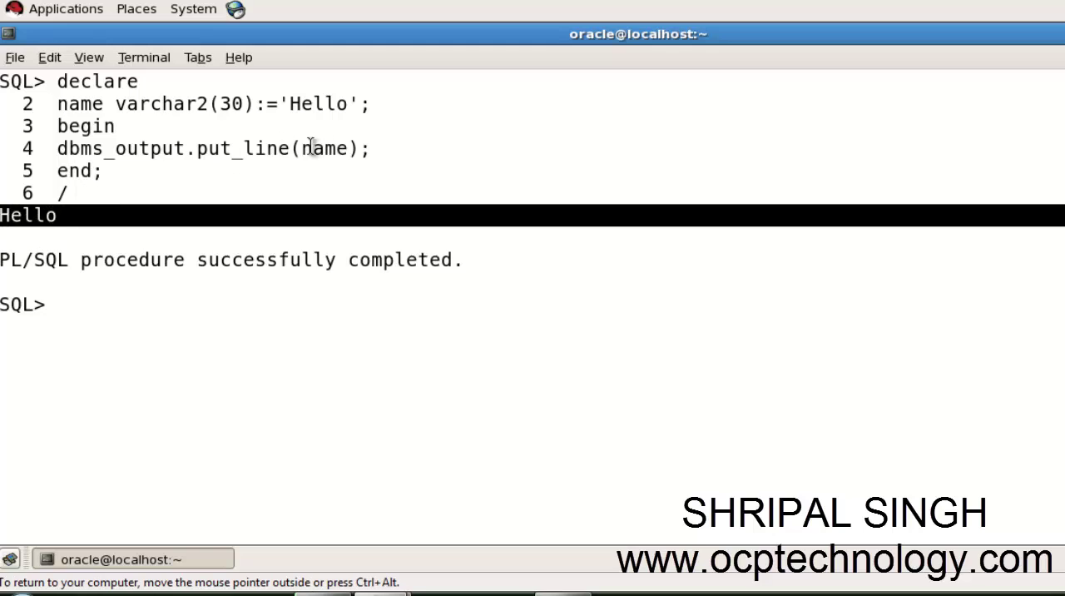
{"action": "double_click", "coordinate": [324, 148]}
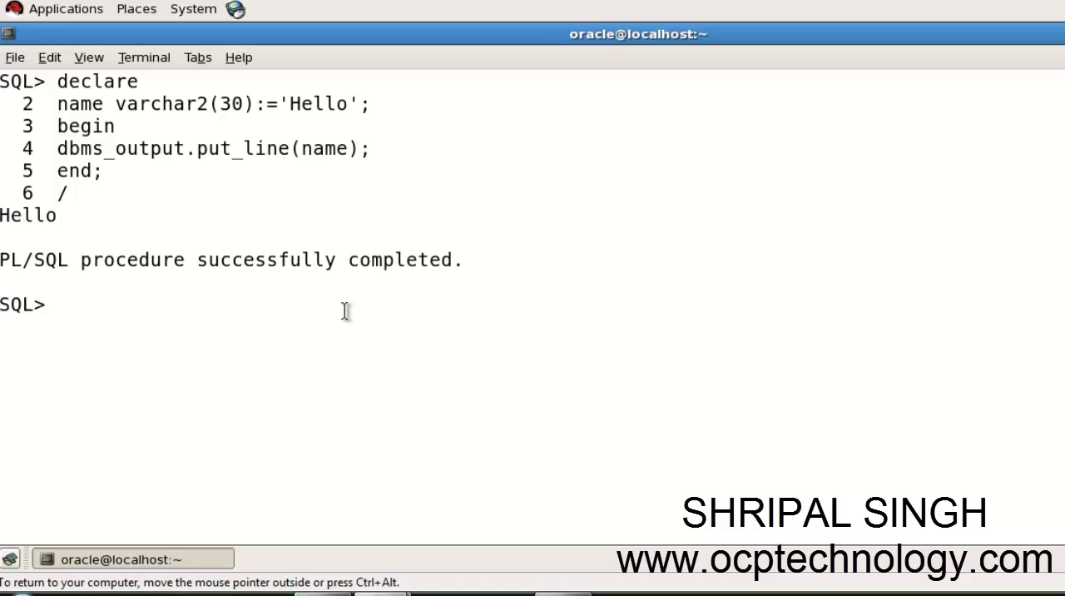
{"action": "mouse_move", "coordinate": [266, 306]}
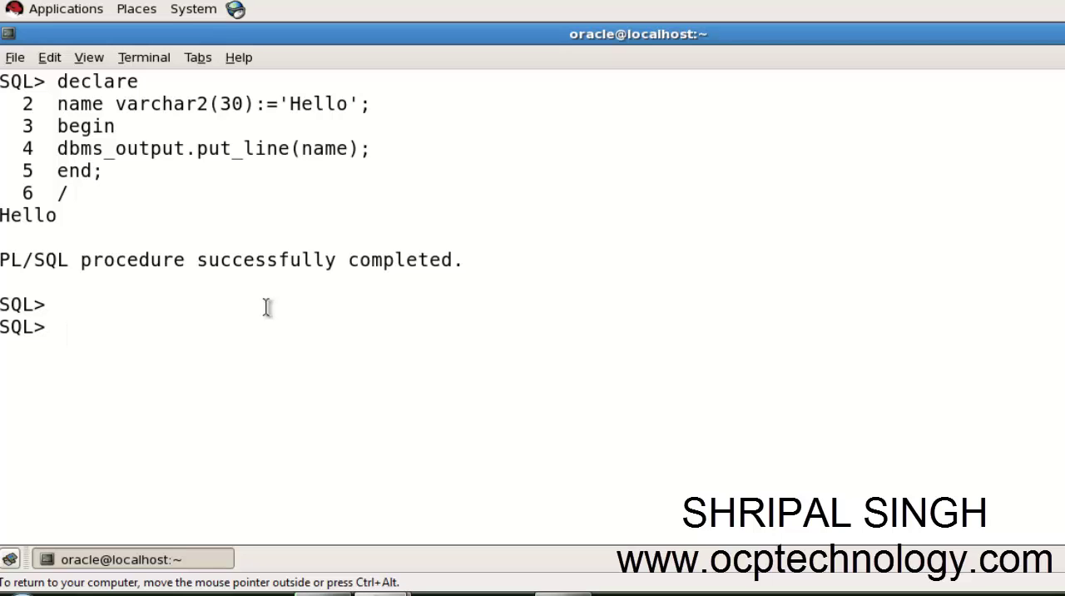
Clear the screen and declare n1, n2 and result as number, then start begin
{"action": "key", "text": "Return"}
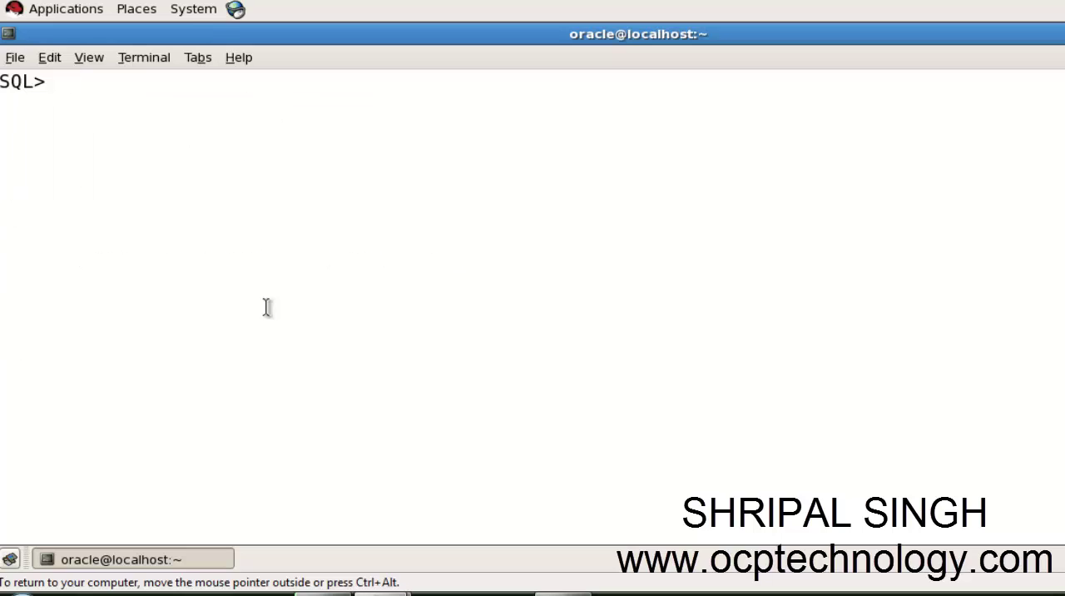
{"action": "type", "text": "de"}
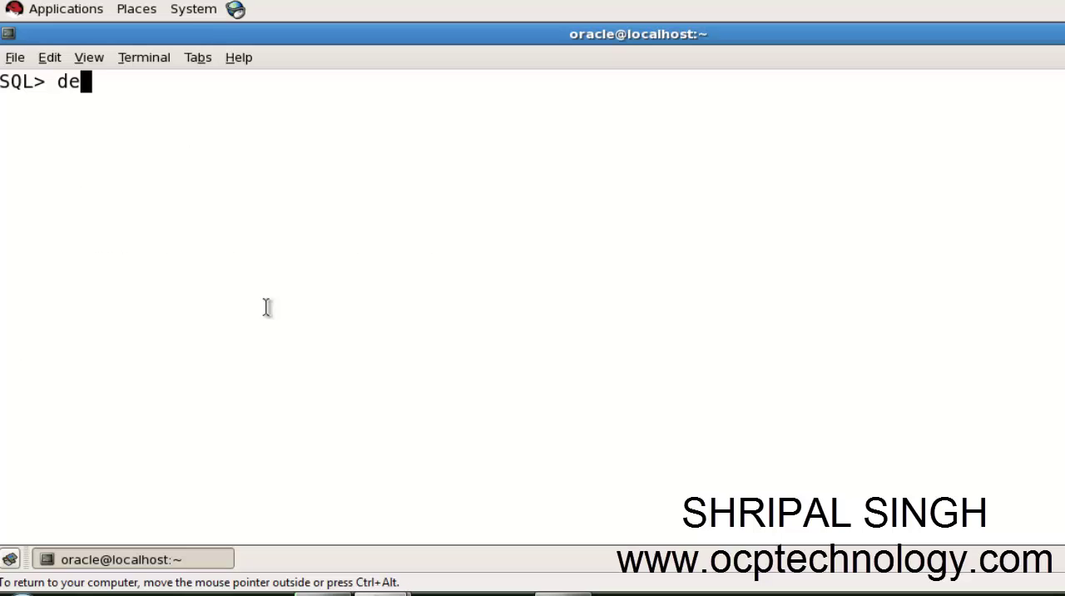
{"action": "type", "text": "clare"}
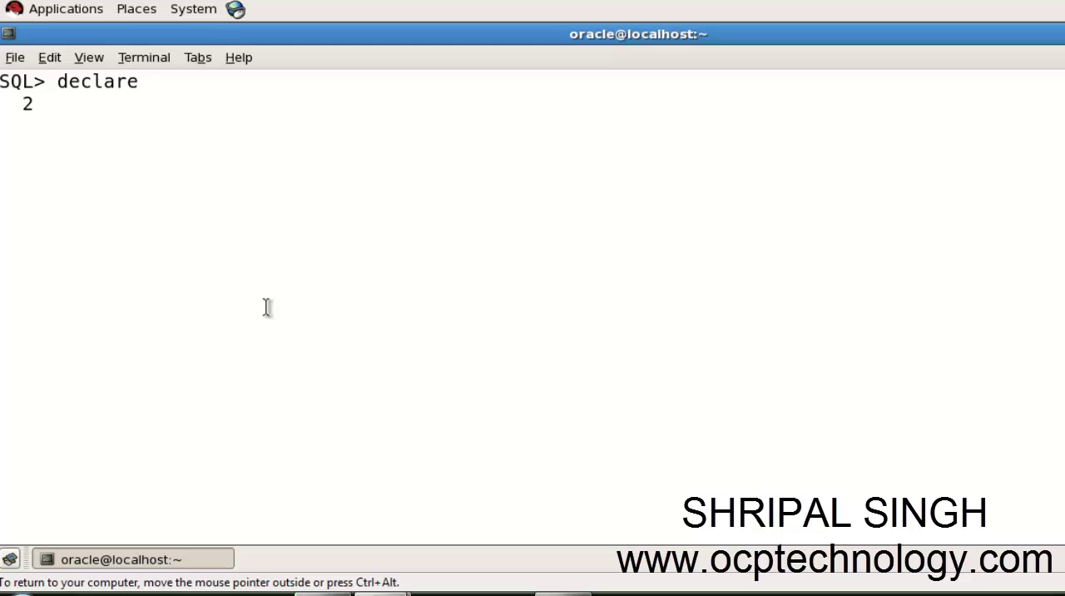
{"action": "type", "text": "n1"}
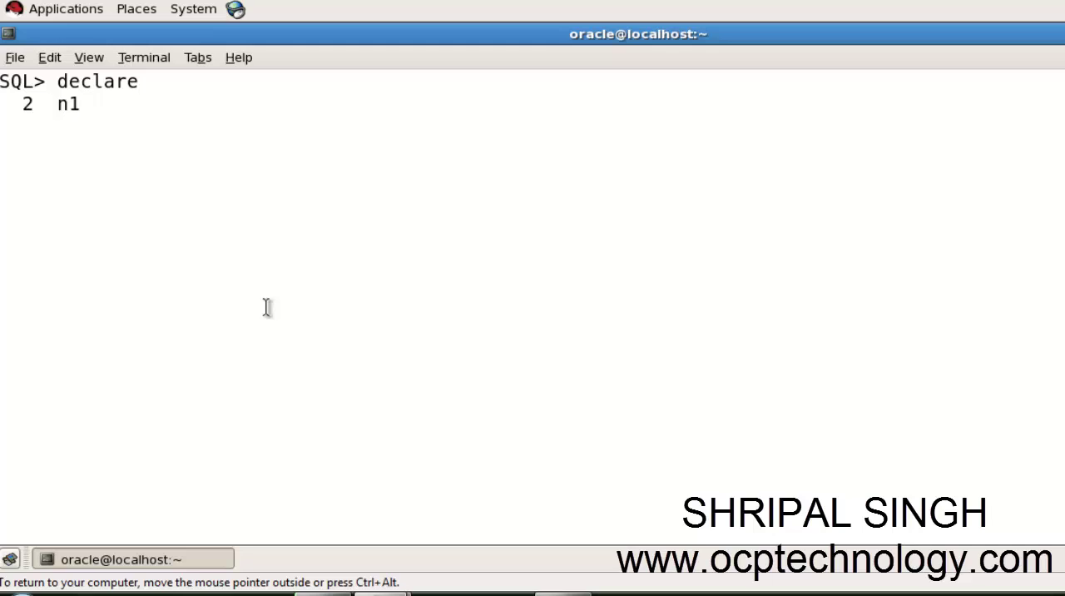
{"action": "type", "text": "numb"}
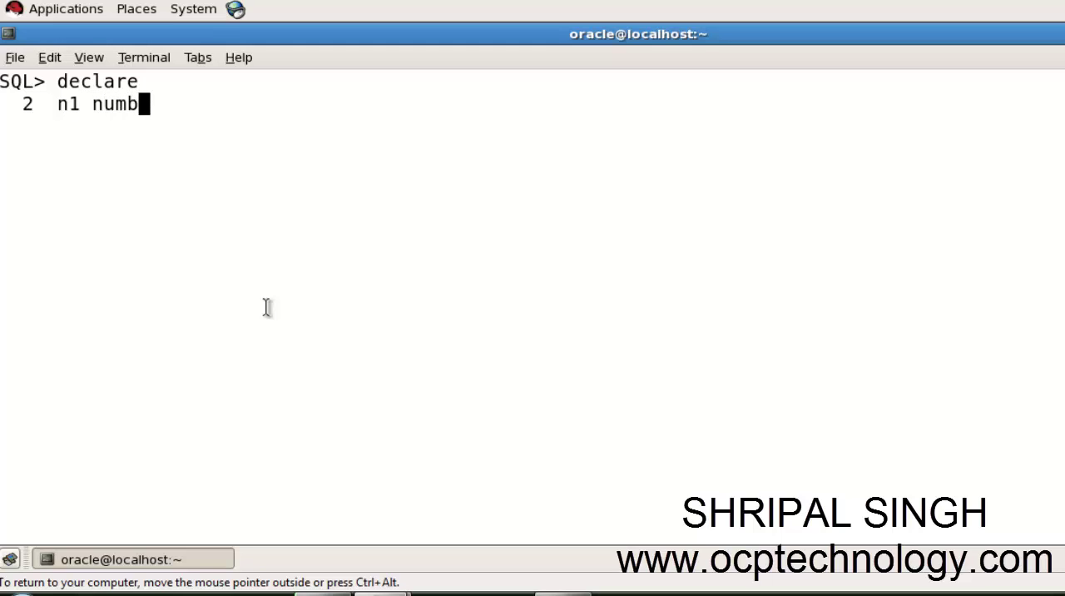
{"action": "type", "text": "er"}
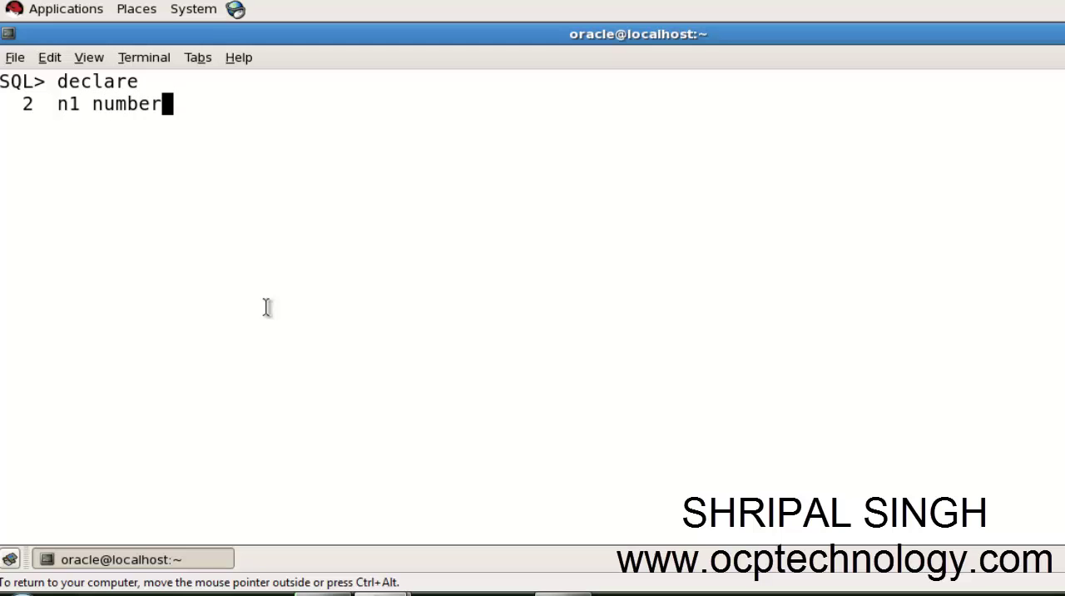
{"action": "type", "text": ";"}
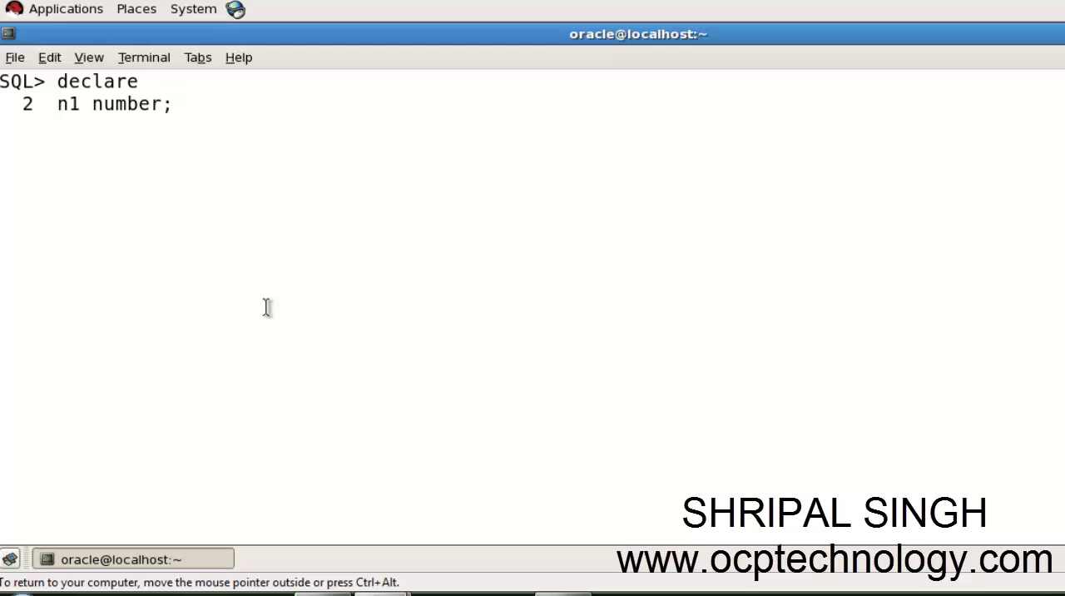
{"action": "type", "text": "n2"}
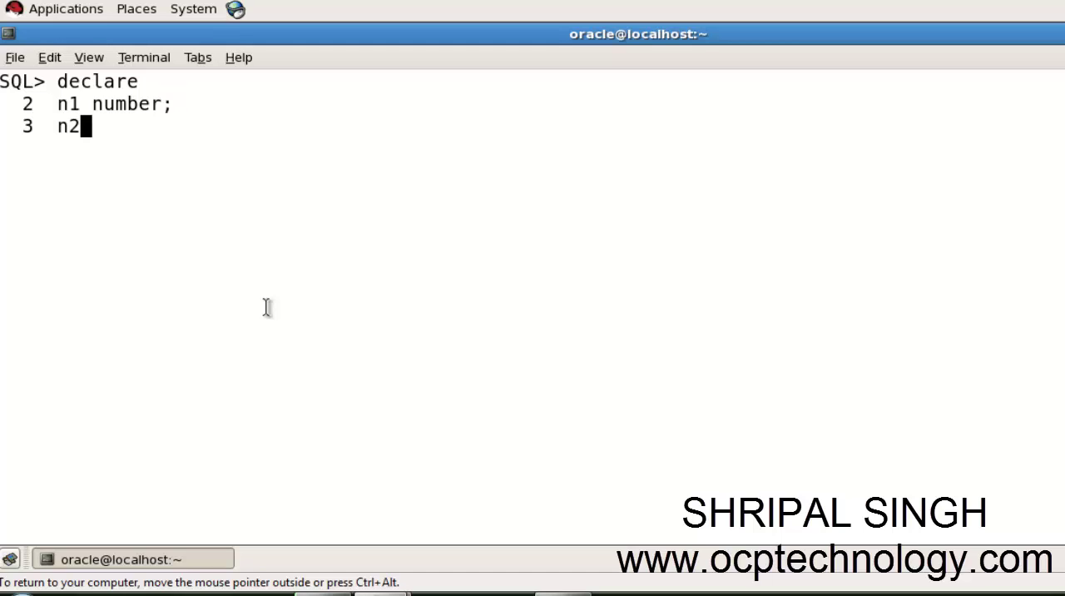
{"action": "type", "text": "number;"}
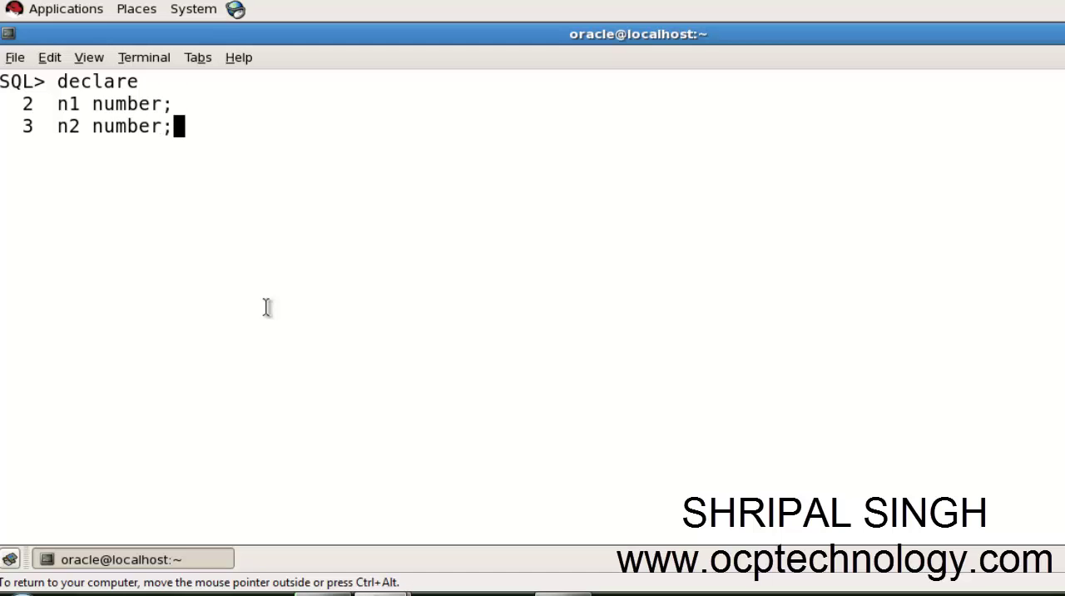
{"action": "type", "text": "result"}
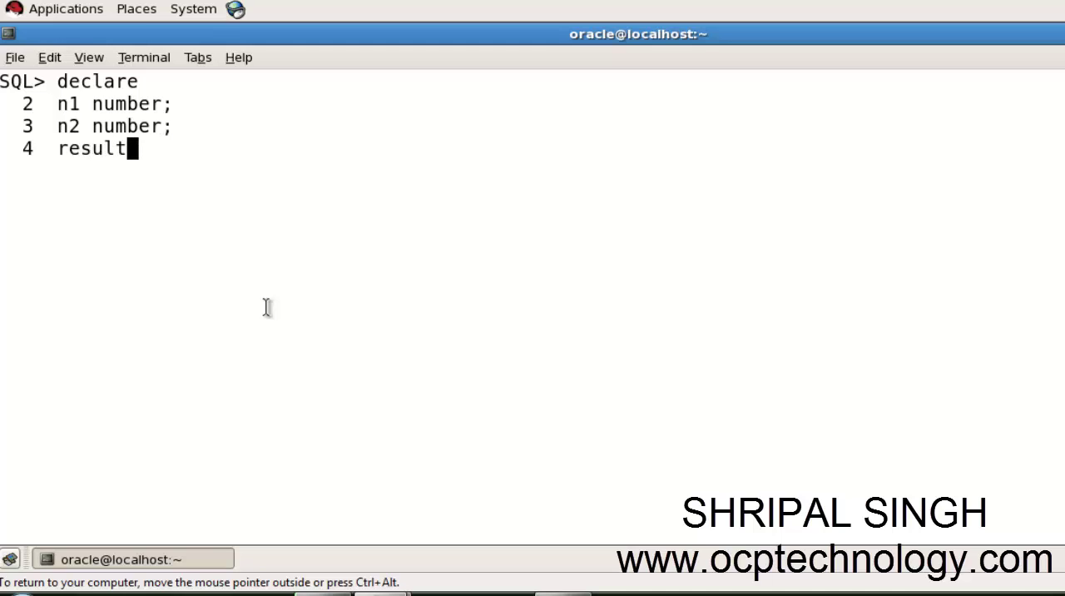
{"action": "type", "text": "number;"}
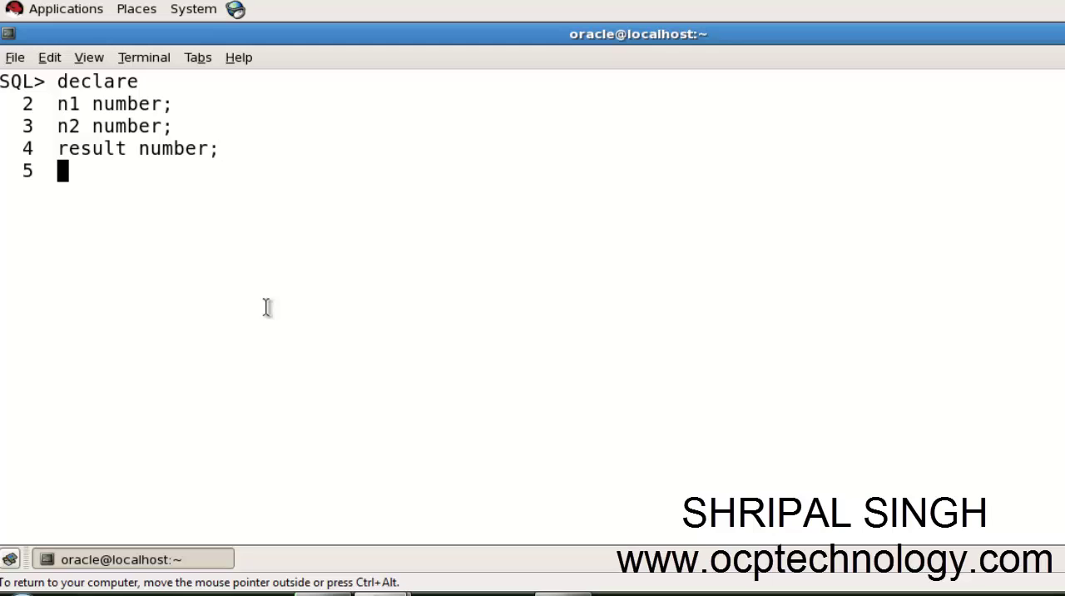
{"action": "type", "text": "begi"}
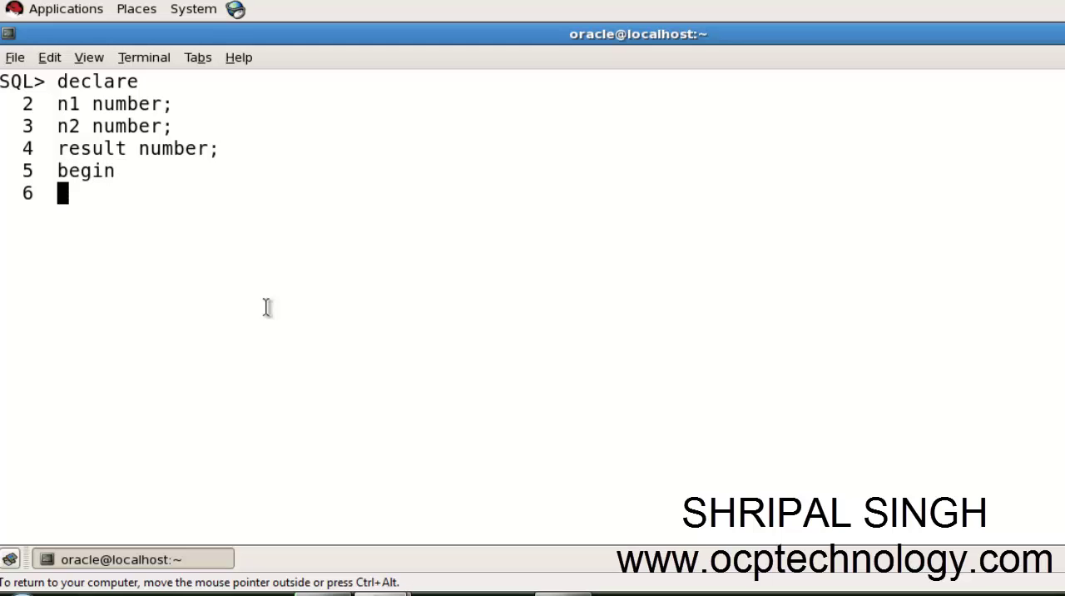
Assign n1:=5 and n2:=9, and store n1+n2 in result
{"action": "type", "text": "n"}
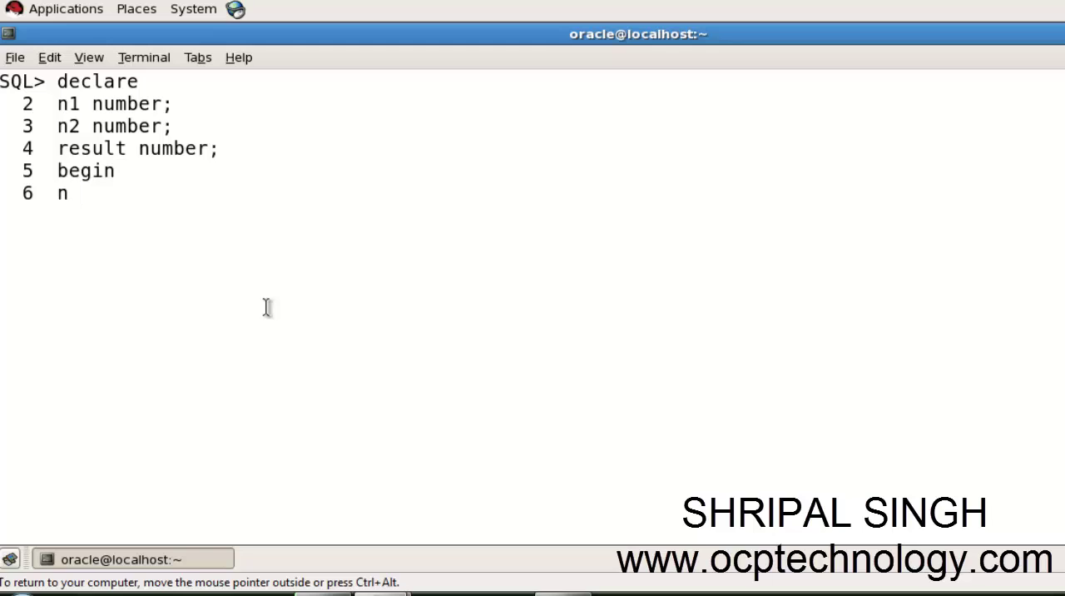
{"action": "type", "text": "1:"}
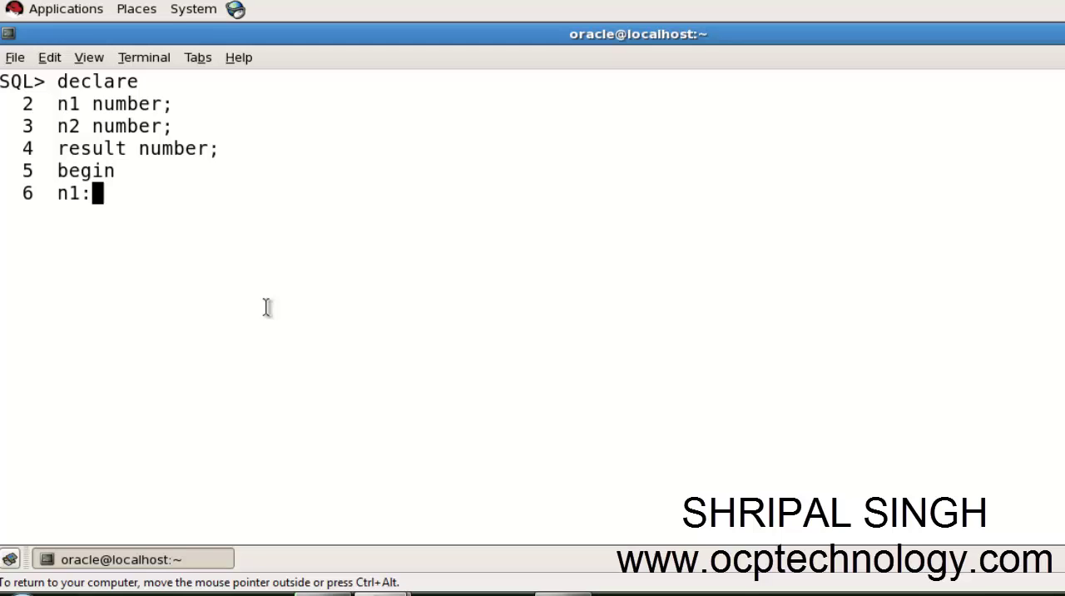
{"action": "type", "text": "="}
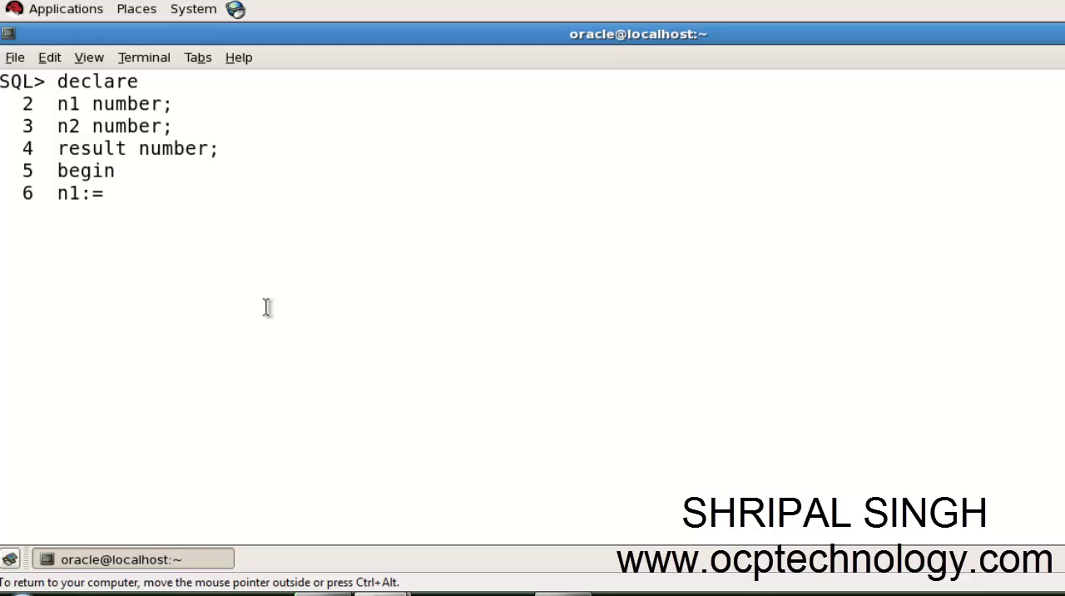
{"action": "type", "text": "5;"}
{"action": "type", "text": "n"}
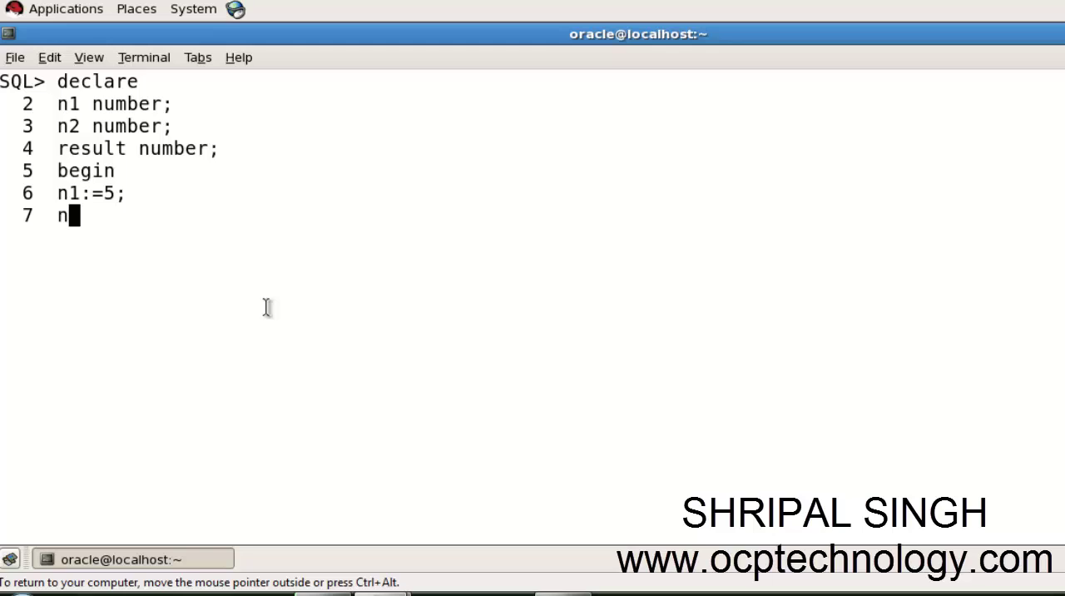
{"action": "type", "text": "2:"}
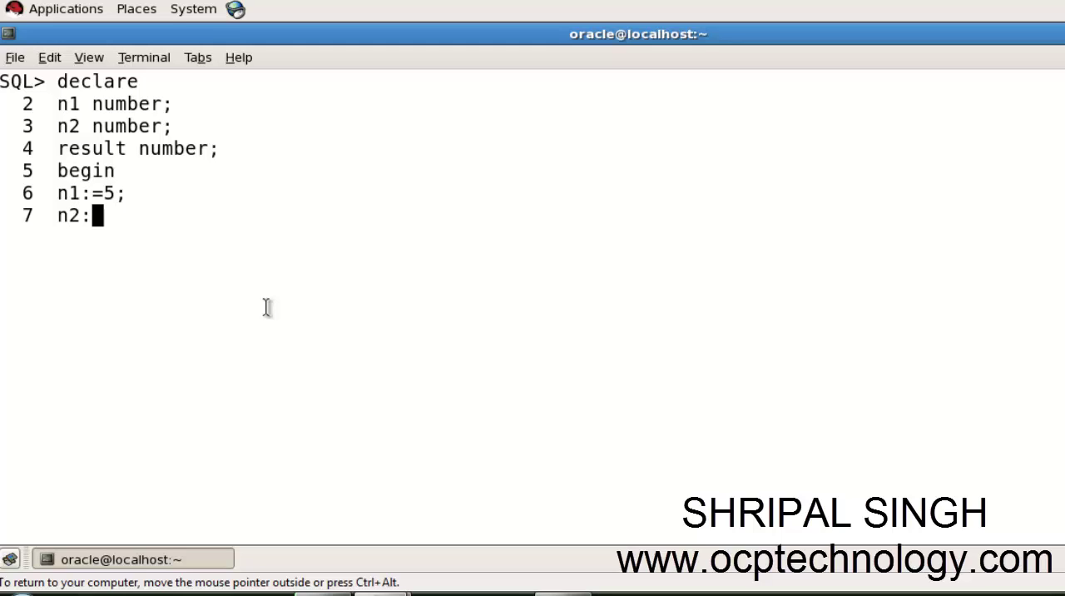
{"action": "type", "text": "="}
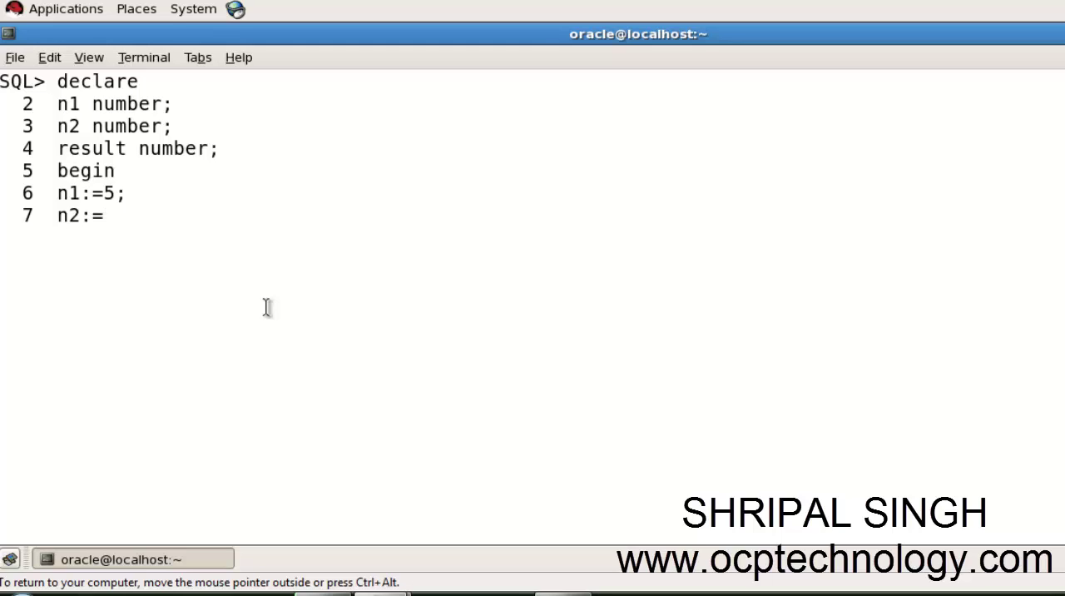
{"action": "type", "text": "9;"}
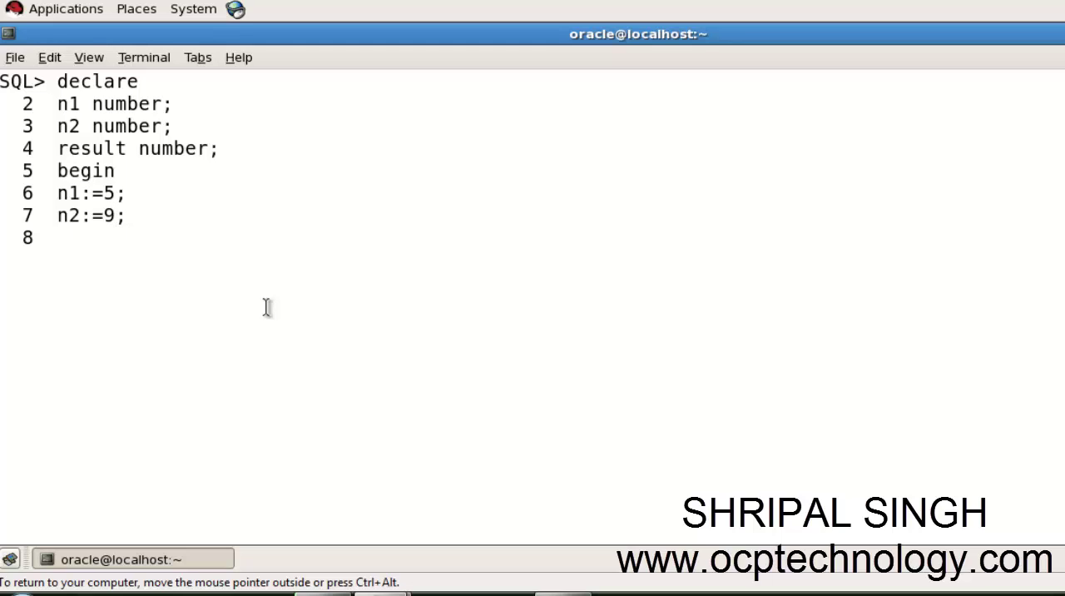
{"action": "type", "text": "result"}
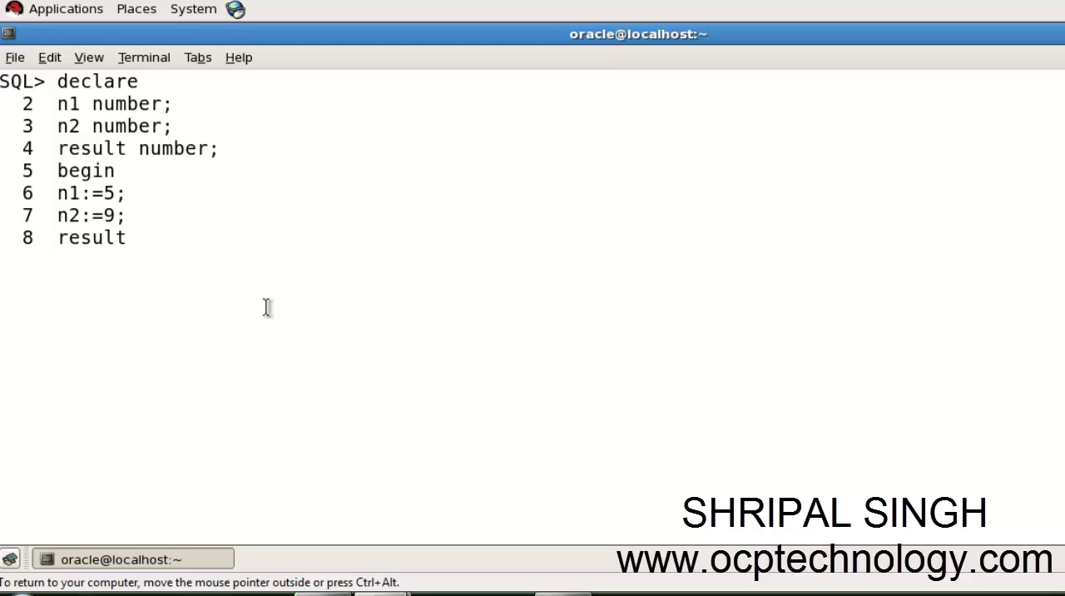
{"action": "type", "text": ":"}
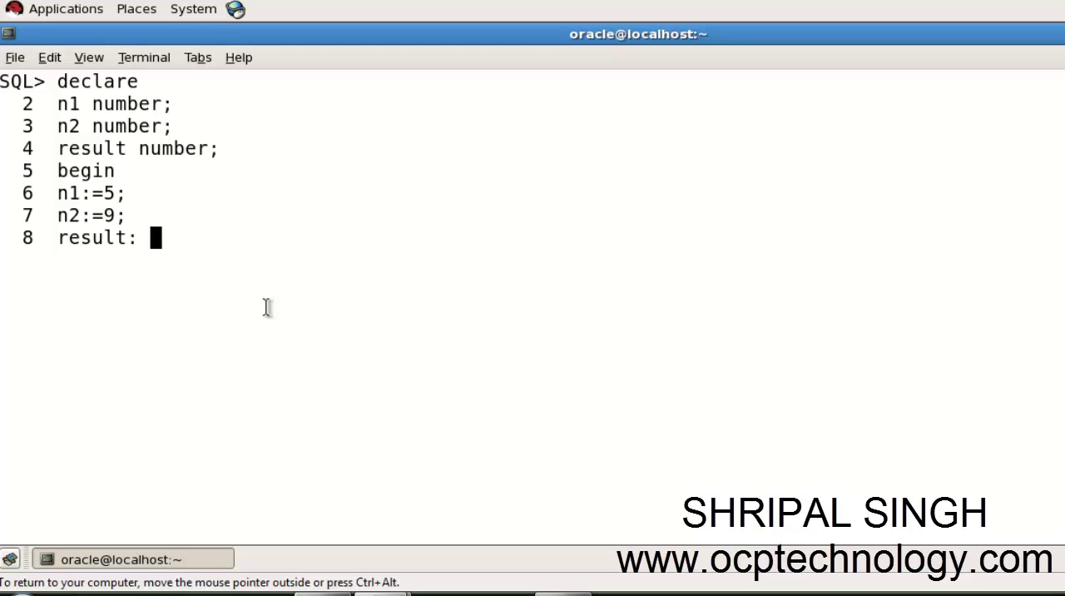
{"action": "type", "text": "n1+n"}
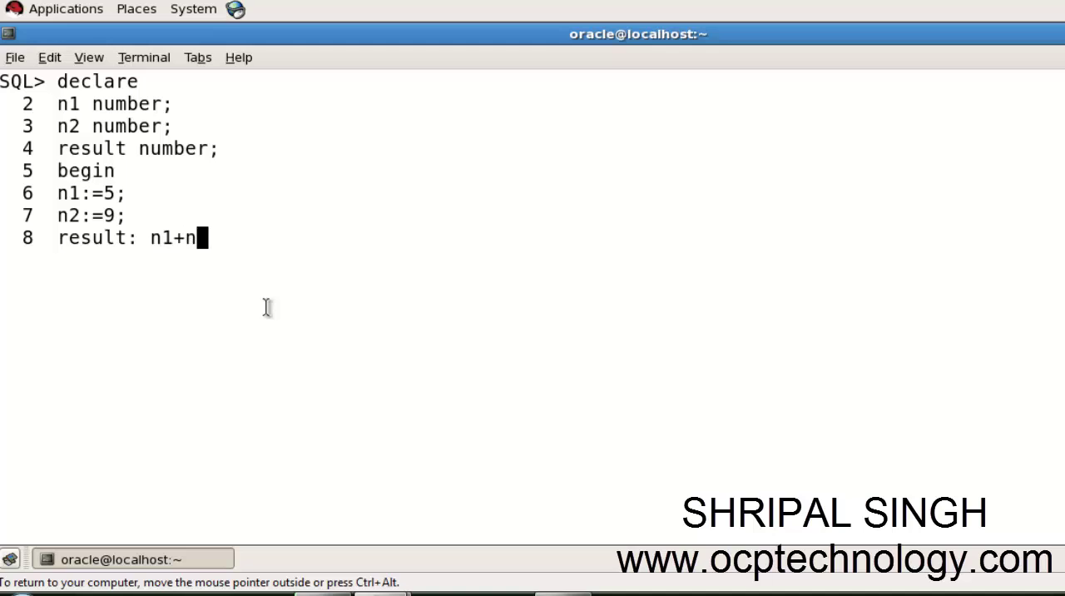
{"action": "type", "text": "2;"}
{"action": "type", "text": "dbms"}
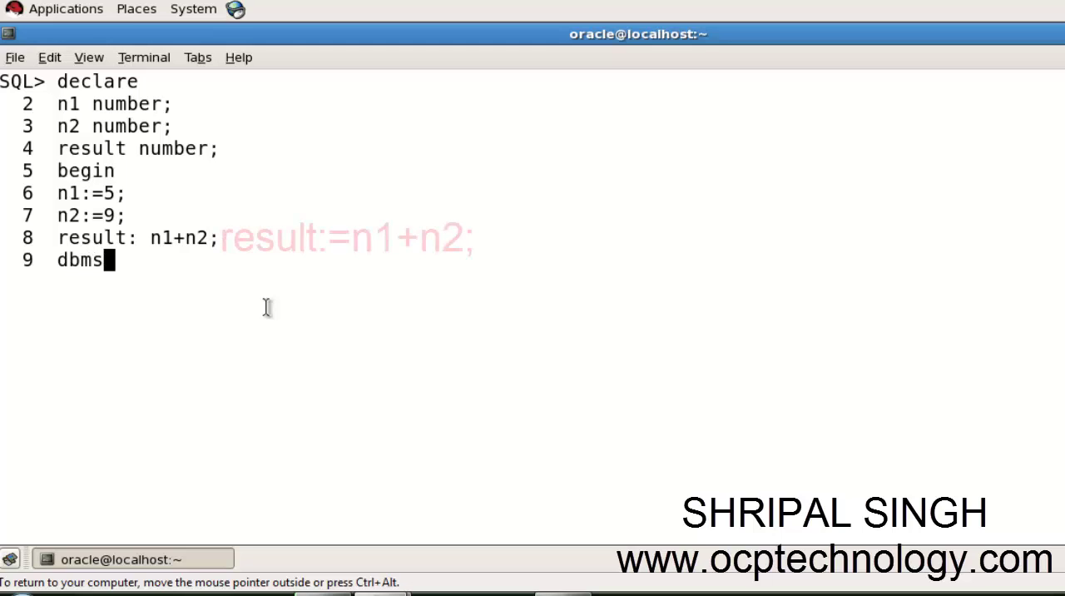
Print result with dbms_output.put_line(result), then add end; and the slash
{"action": "type", "text": "_outp"}
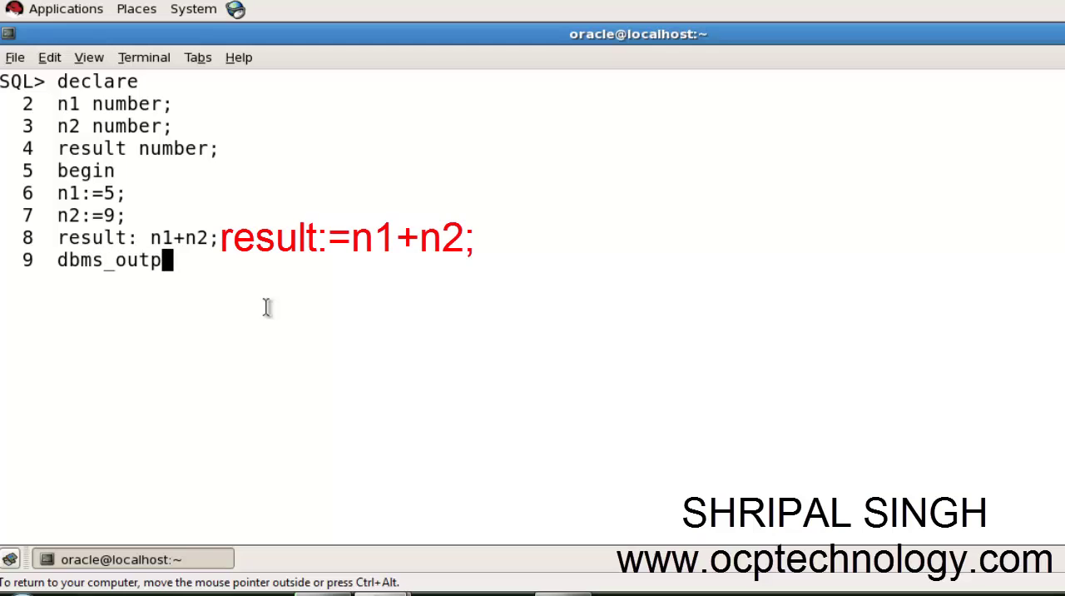
{"action": "type", "text": "ut."}
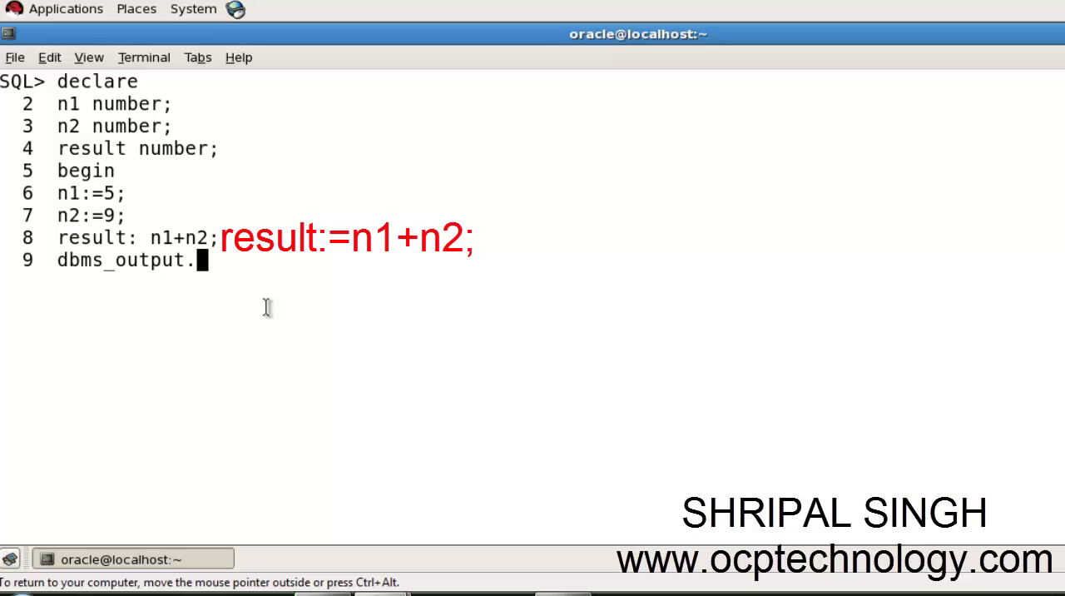
{"action": "type", "text": "put_"}
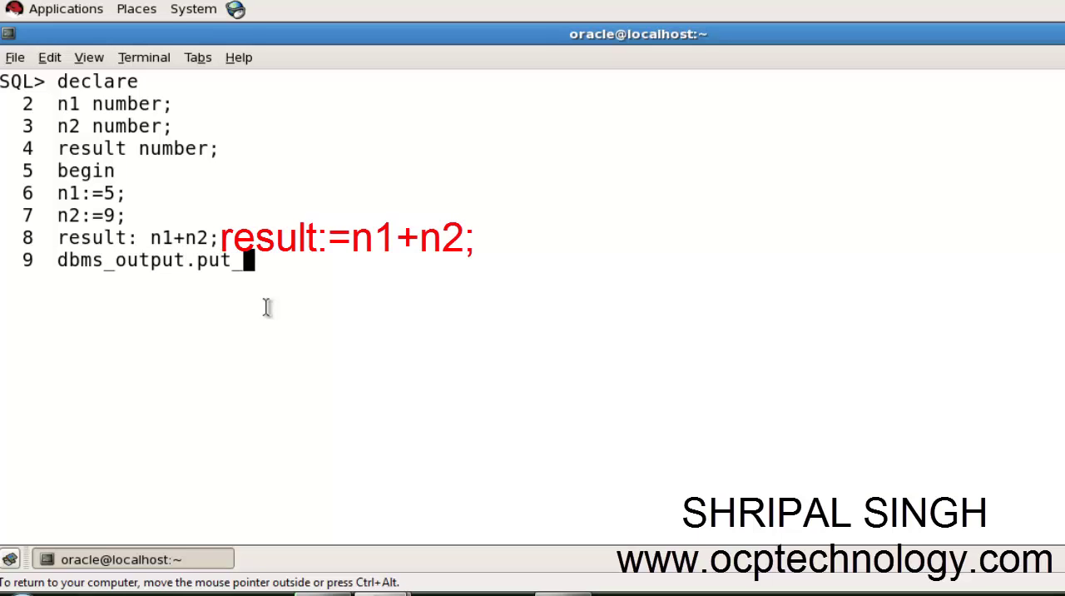
{"action": "type", "text": "line("}
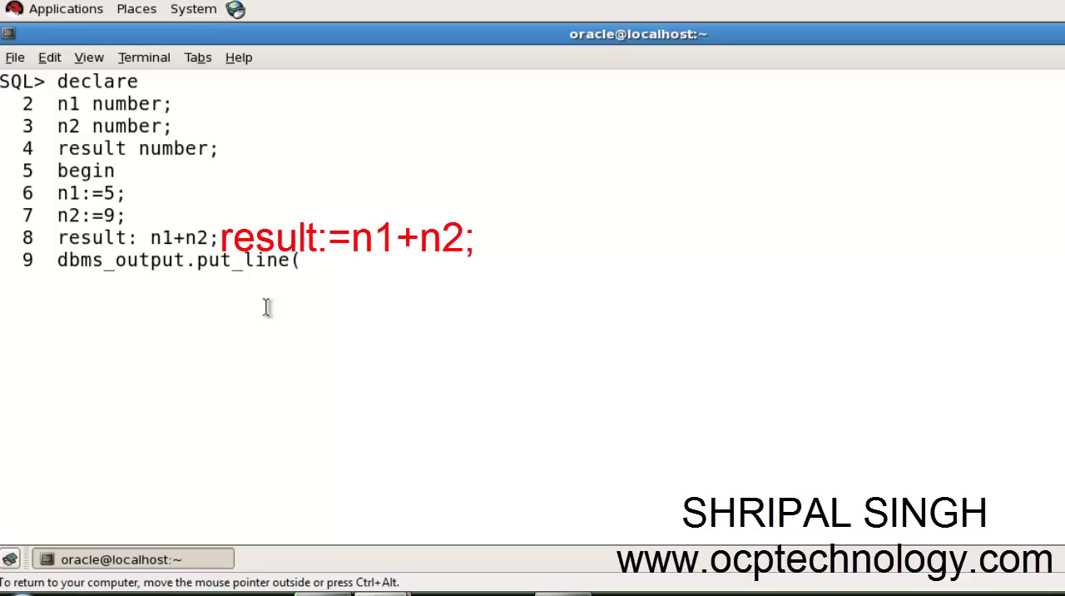
{"action": "type", "text": "res"}
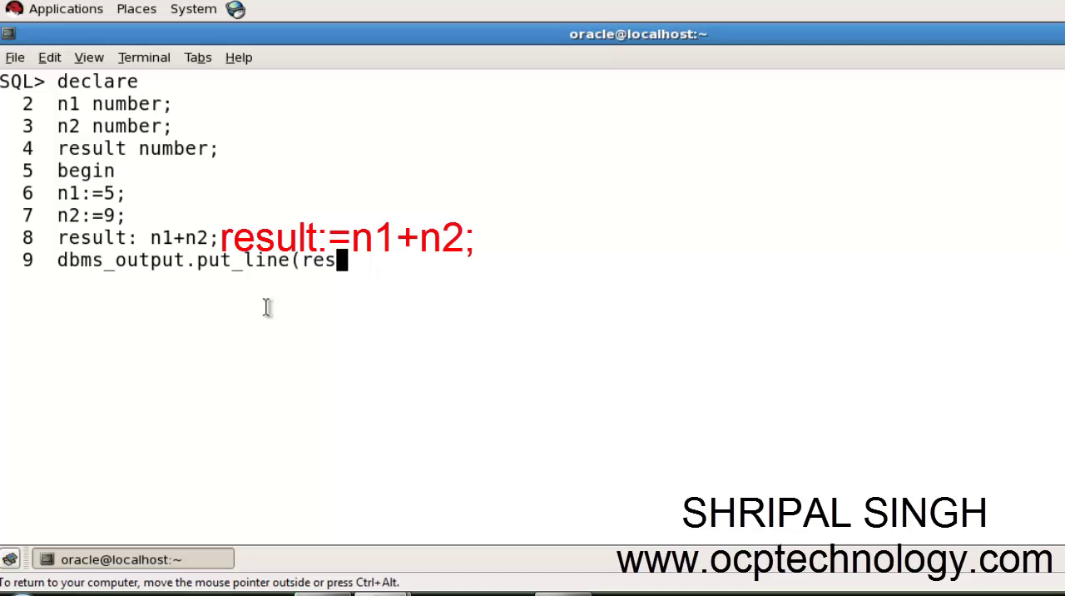
{"action": "type", "text": "ult)"}
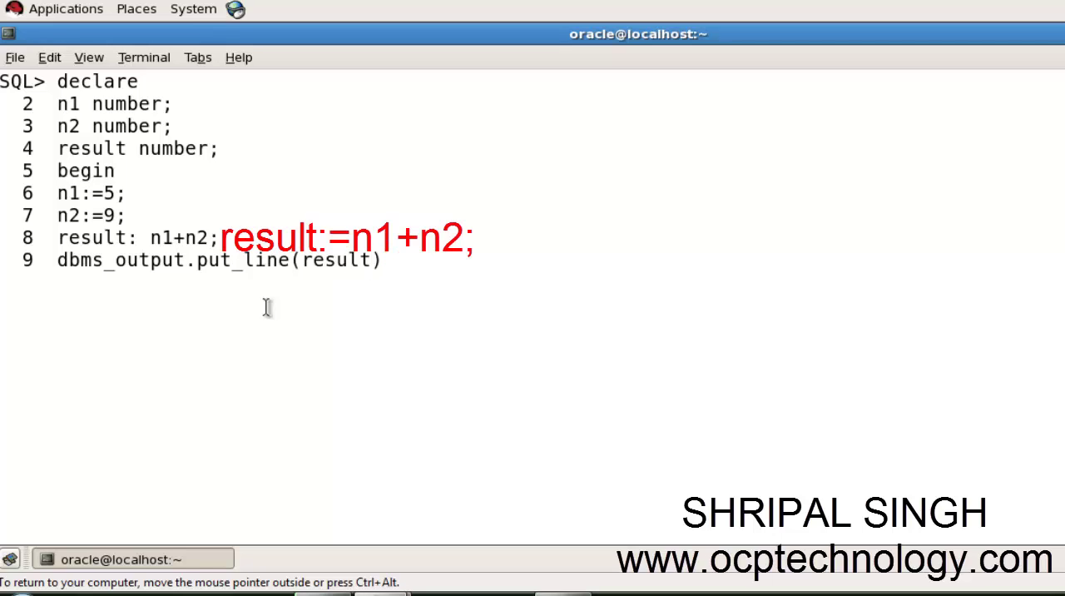
{"action": "type", "text": ";"}
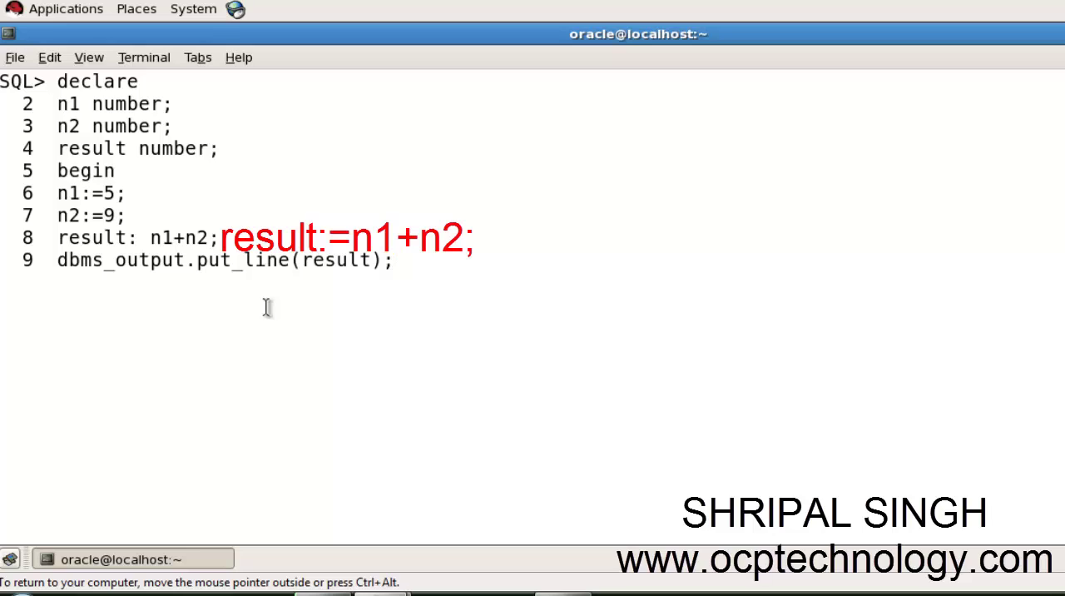
{"action": "type", "text": "end;"}
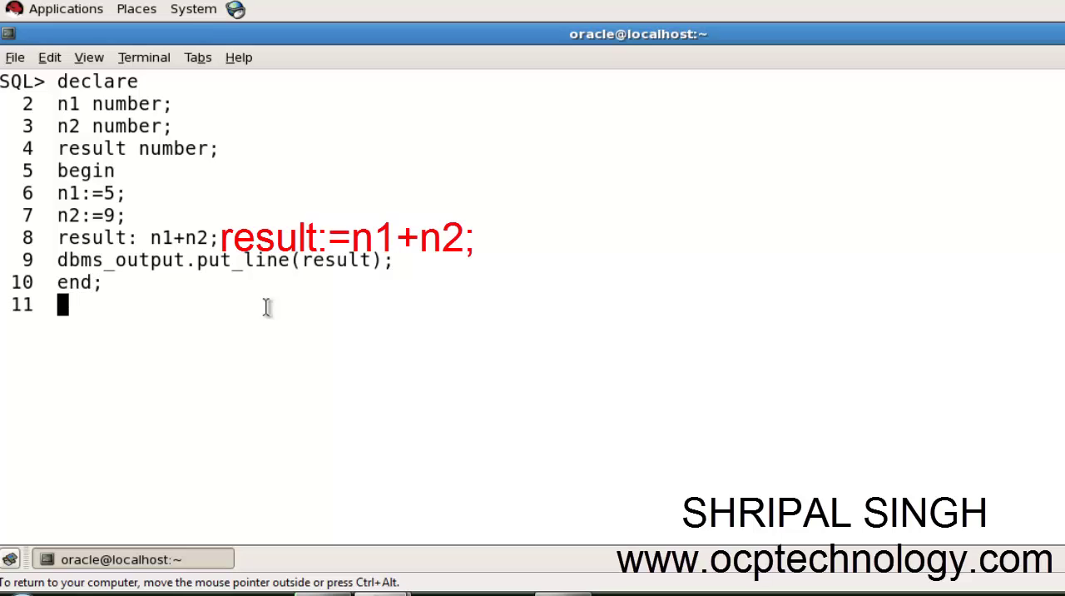
{"action": "type", "text": "/"}
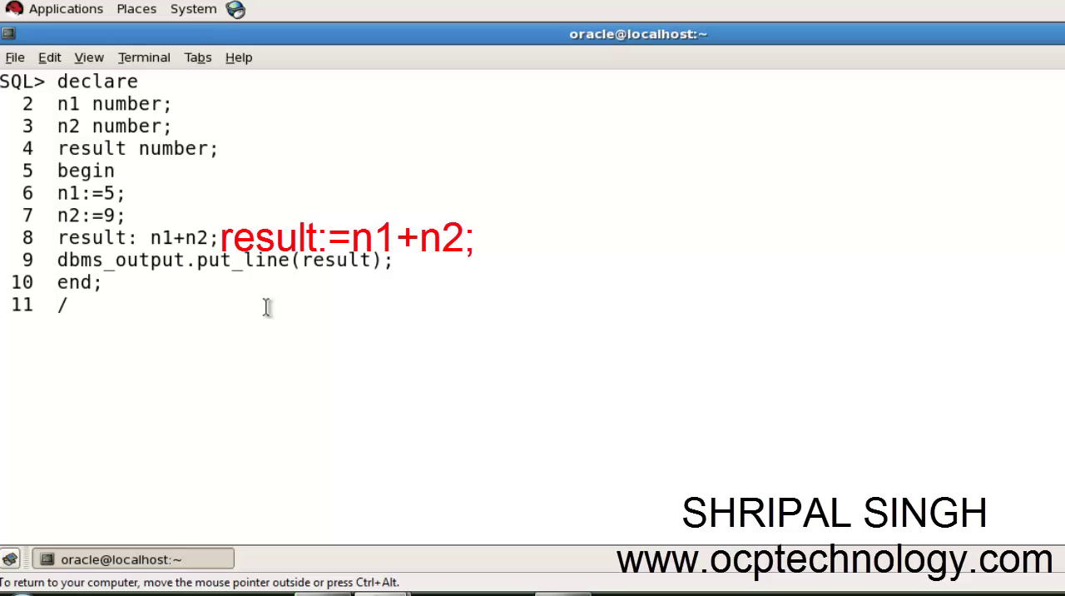